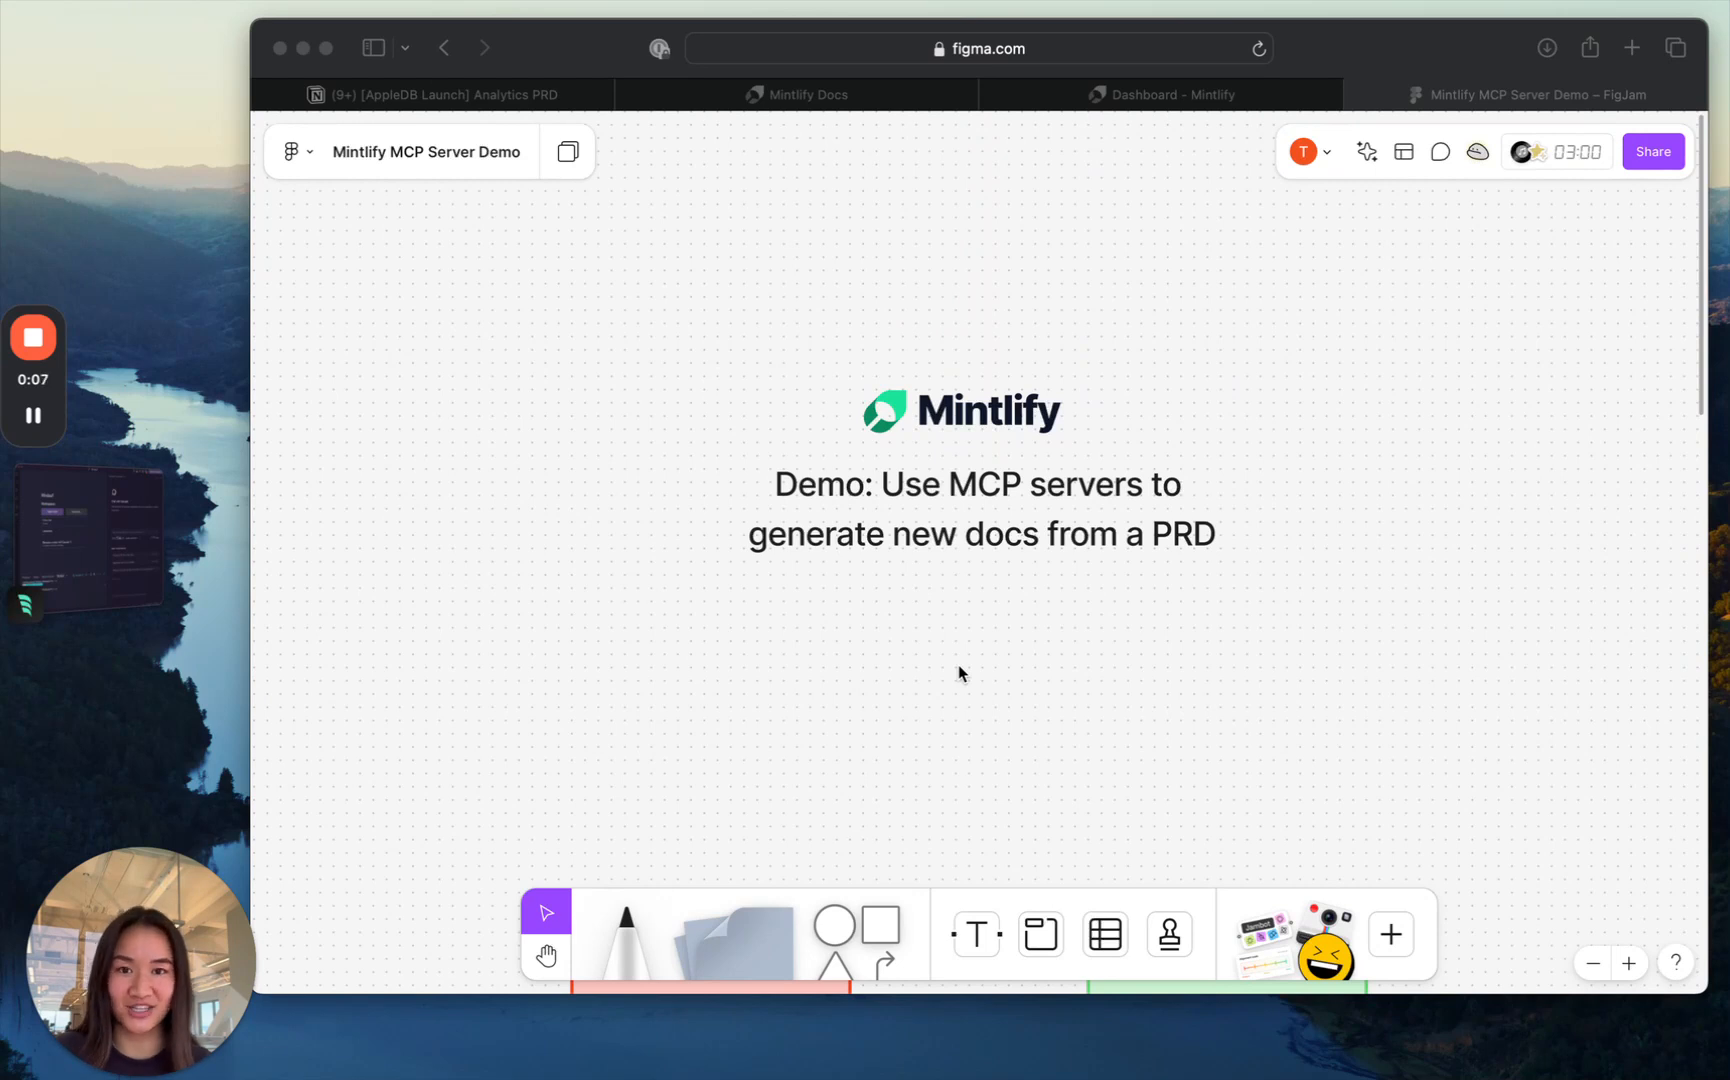
- Glance at the AppleDB Analytics PRD in Notion, then return to the FigJam demo board
{"action": "left_click", "coordinate": [436, 94]}
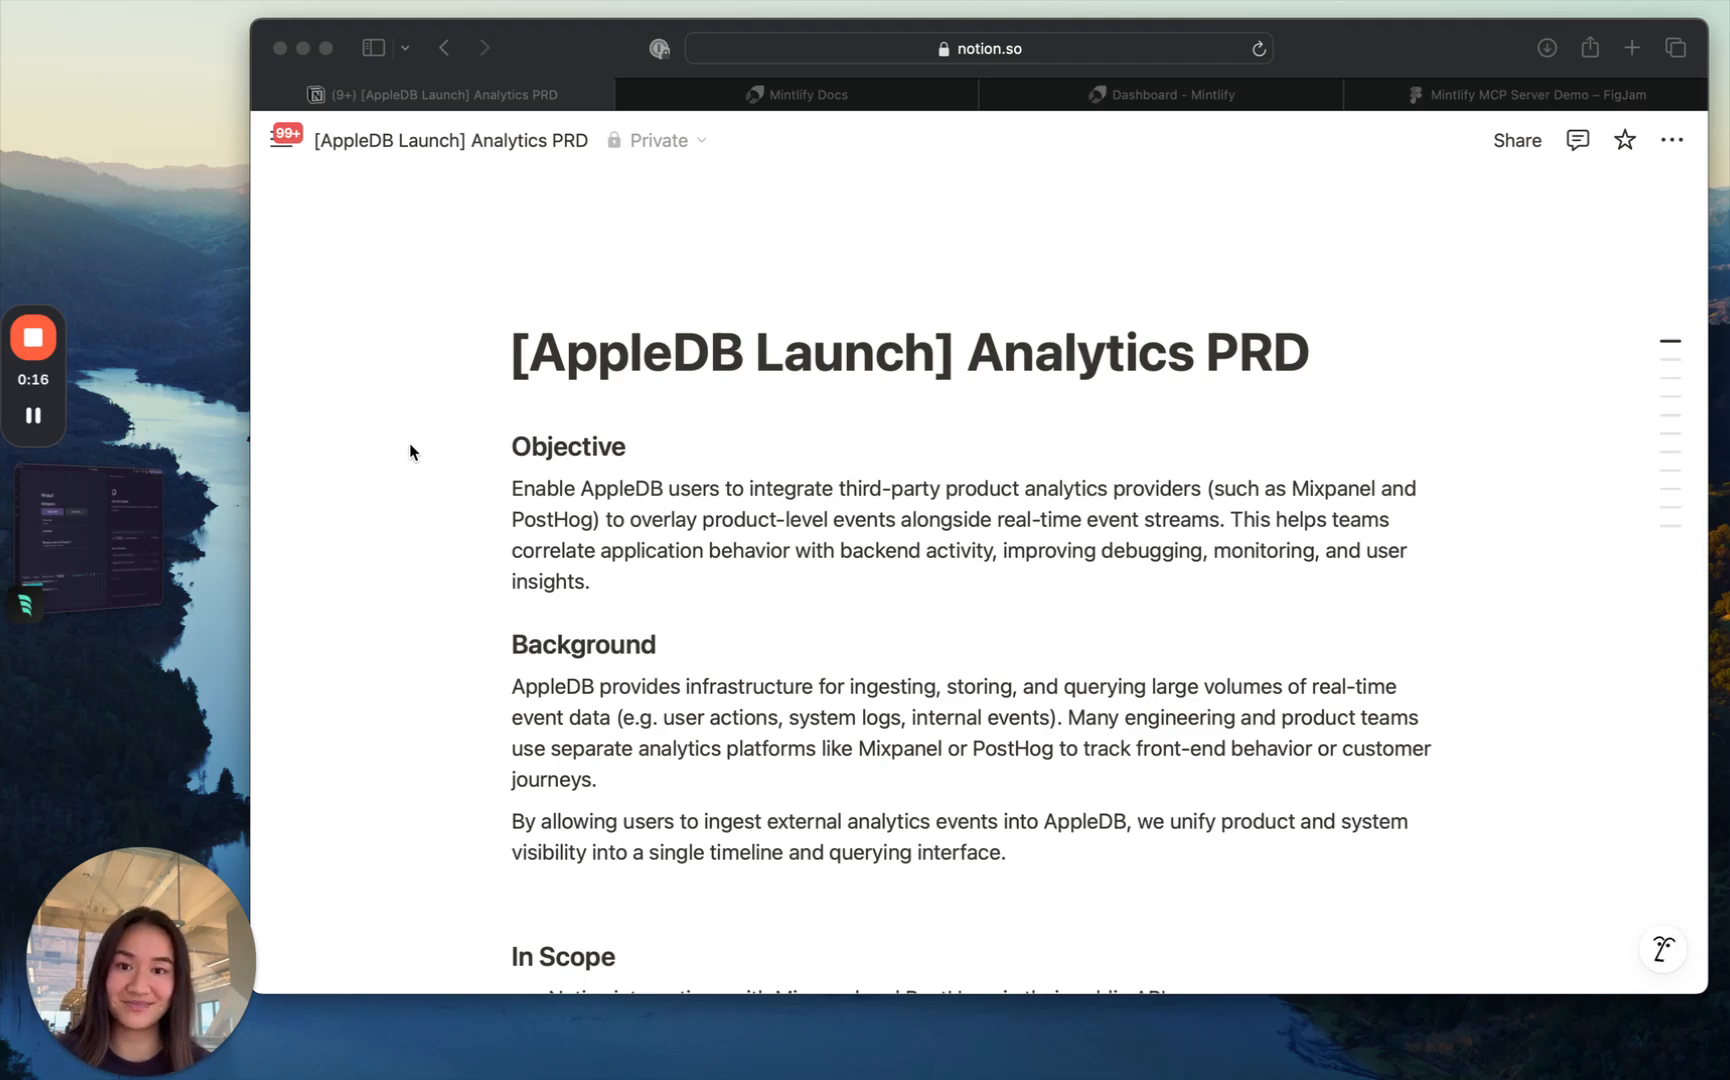
{"action": "left_click", "coordinate": [1532, 94]}
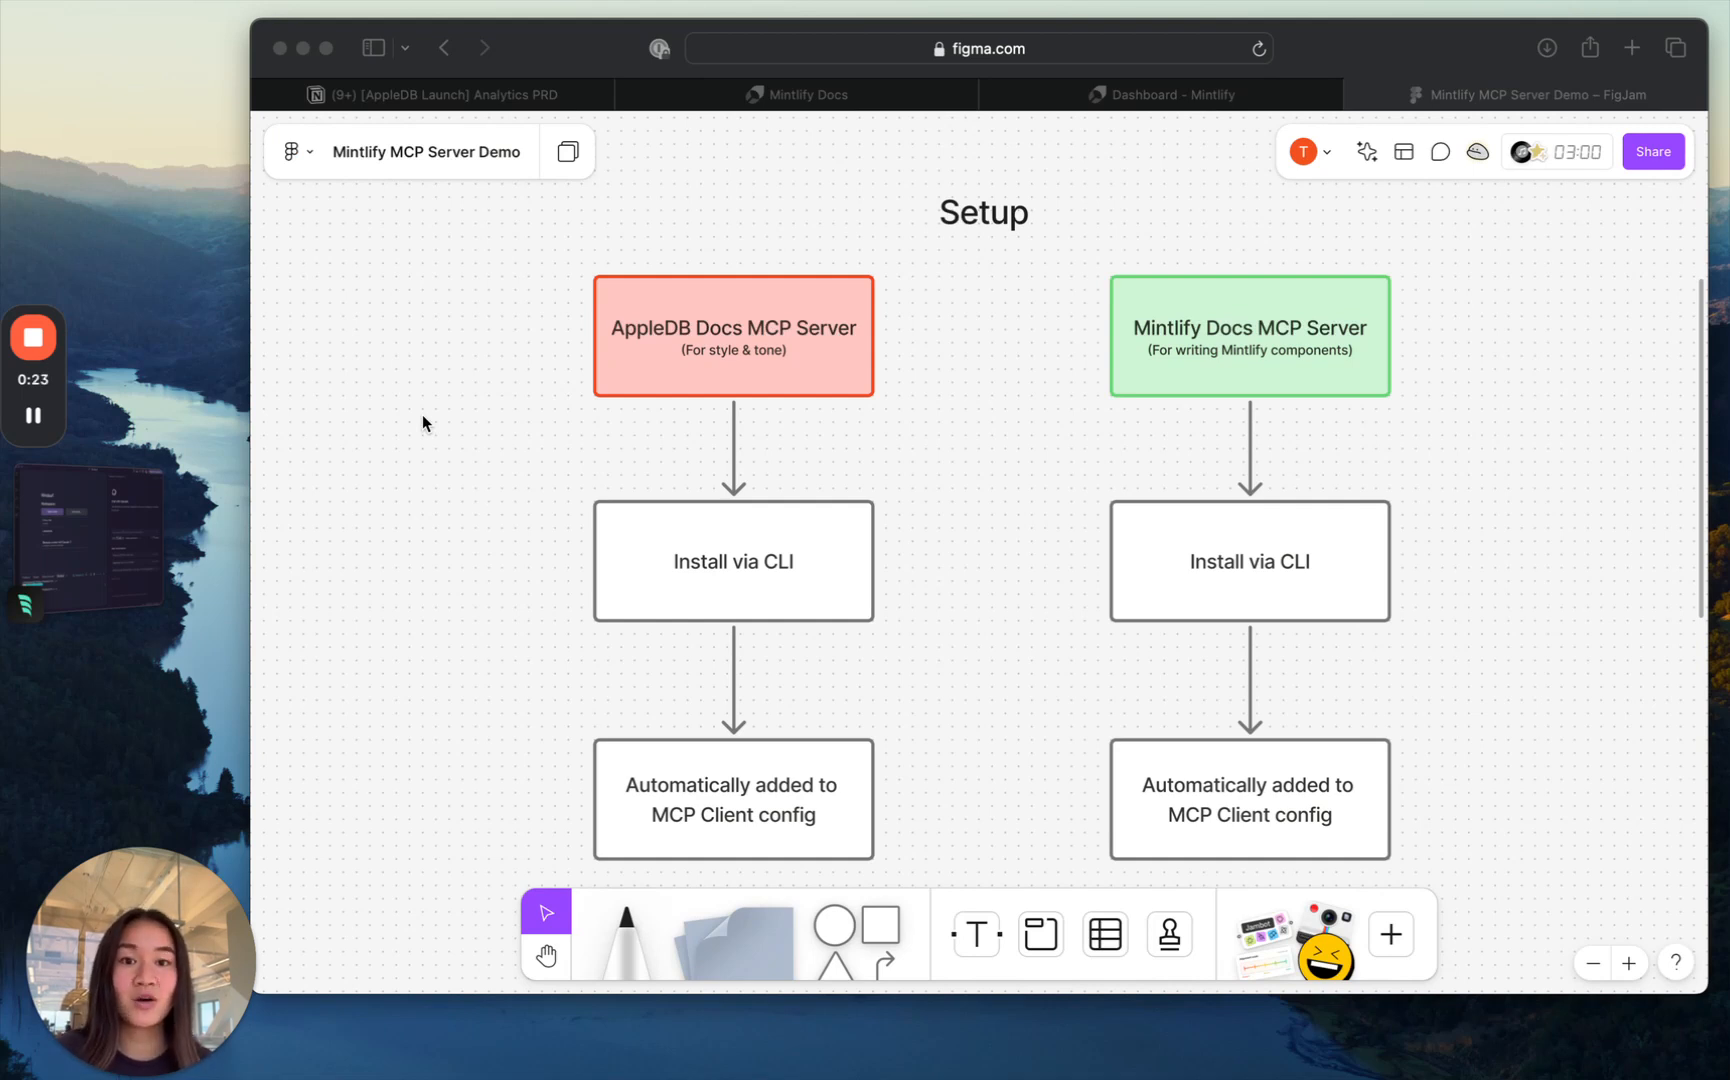
{"action": "mouse_move", "coordinate": [1076, 364]}
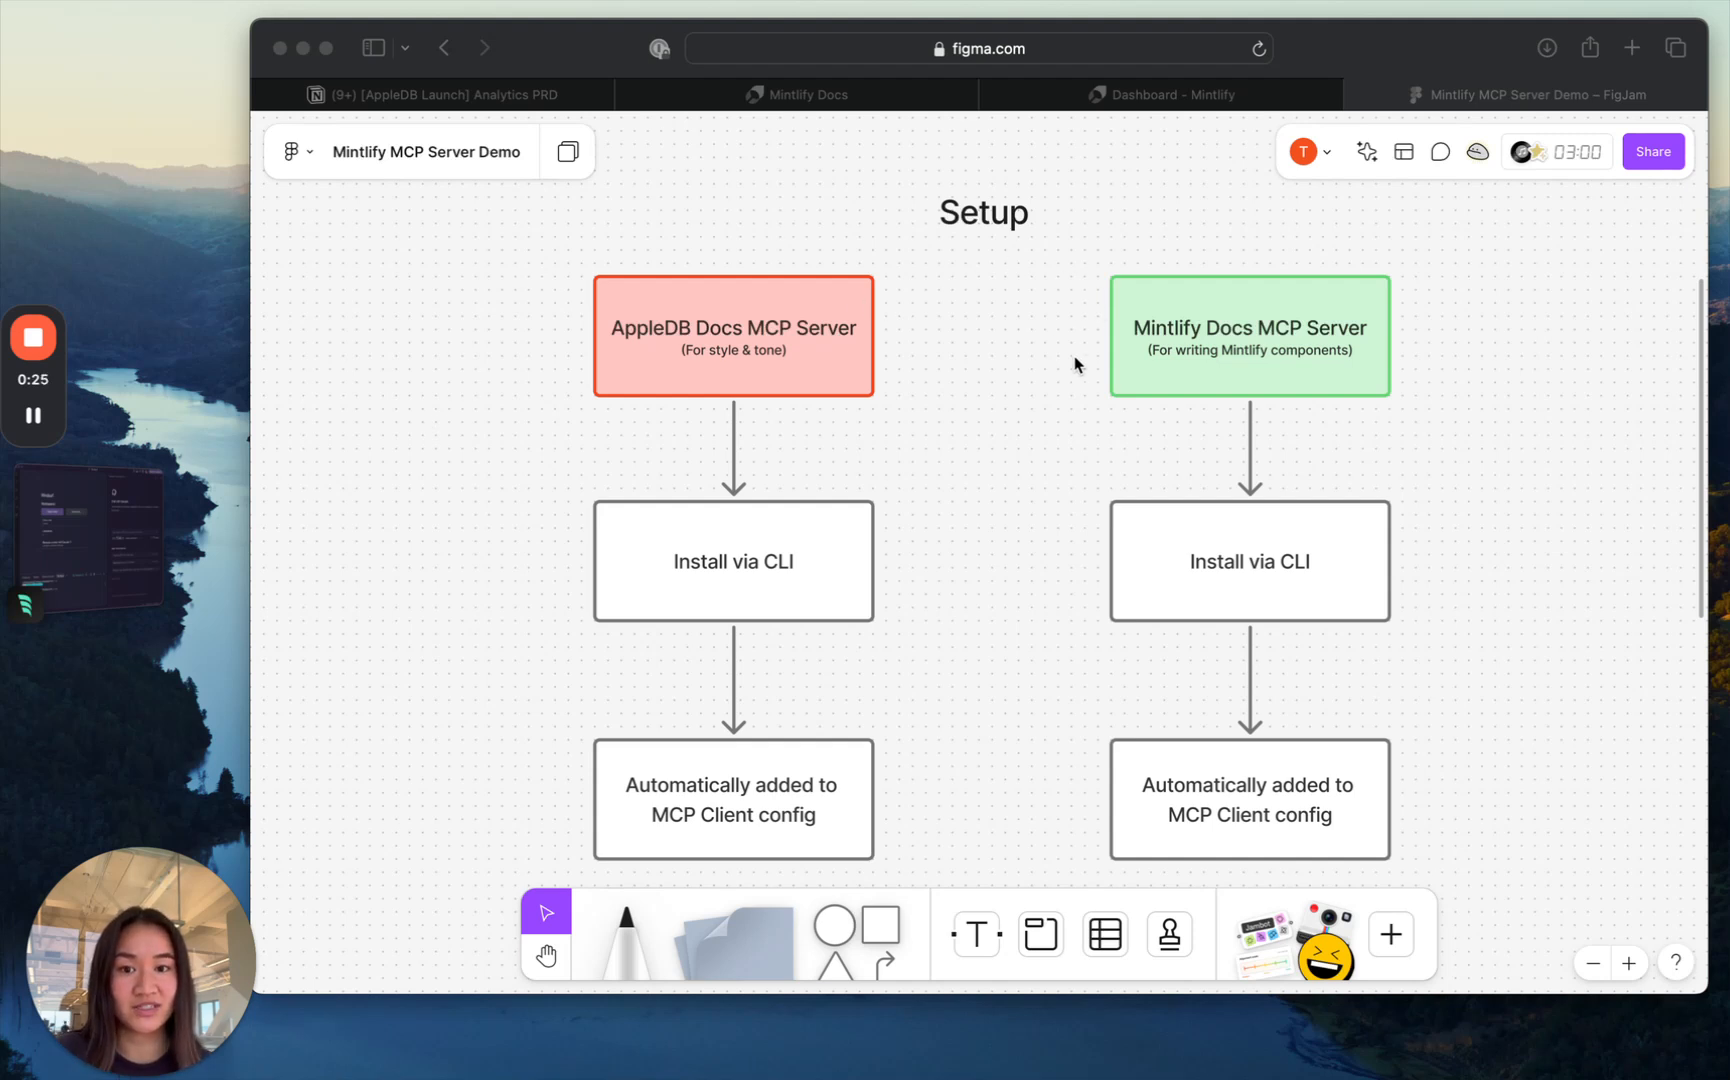
{"action": "mouse_move", "coordinate": [902, 498]}
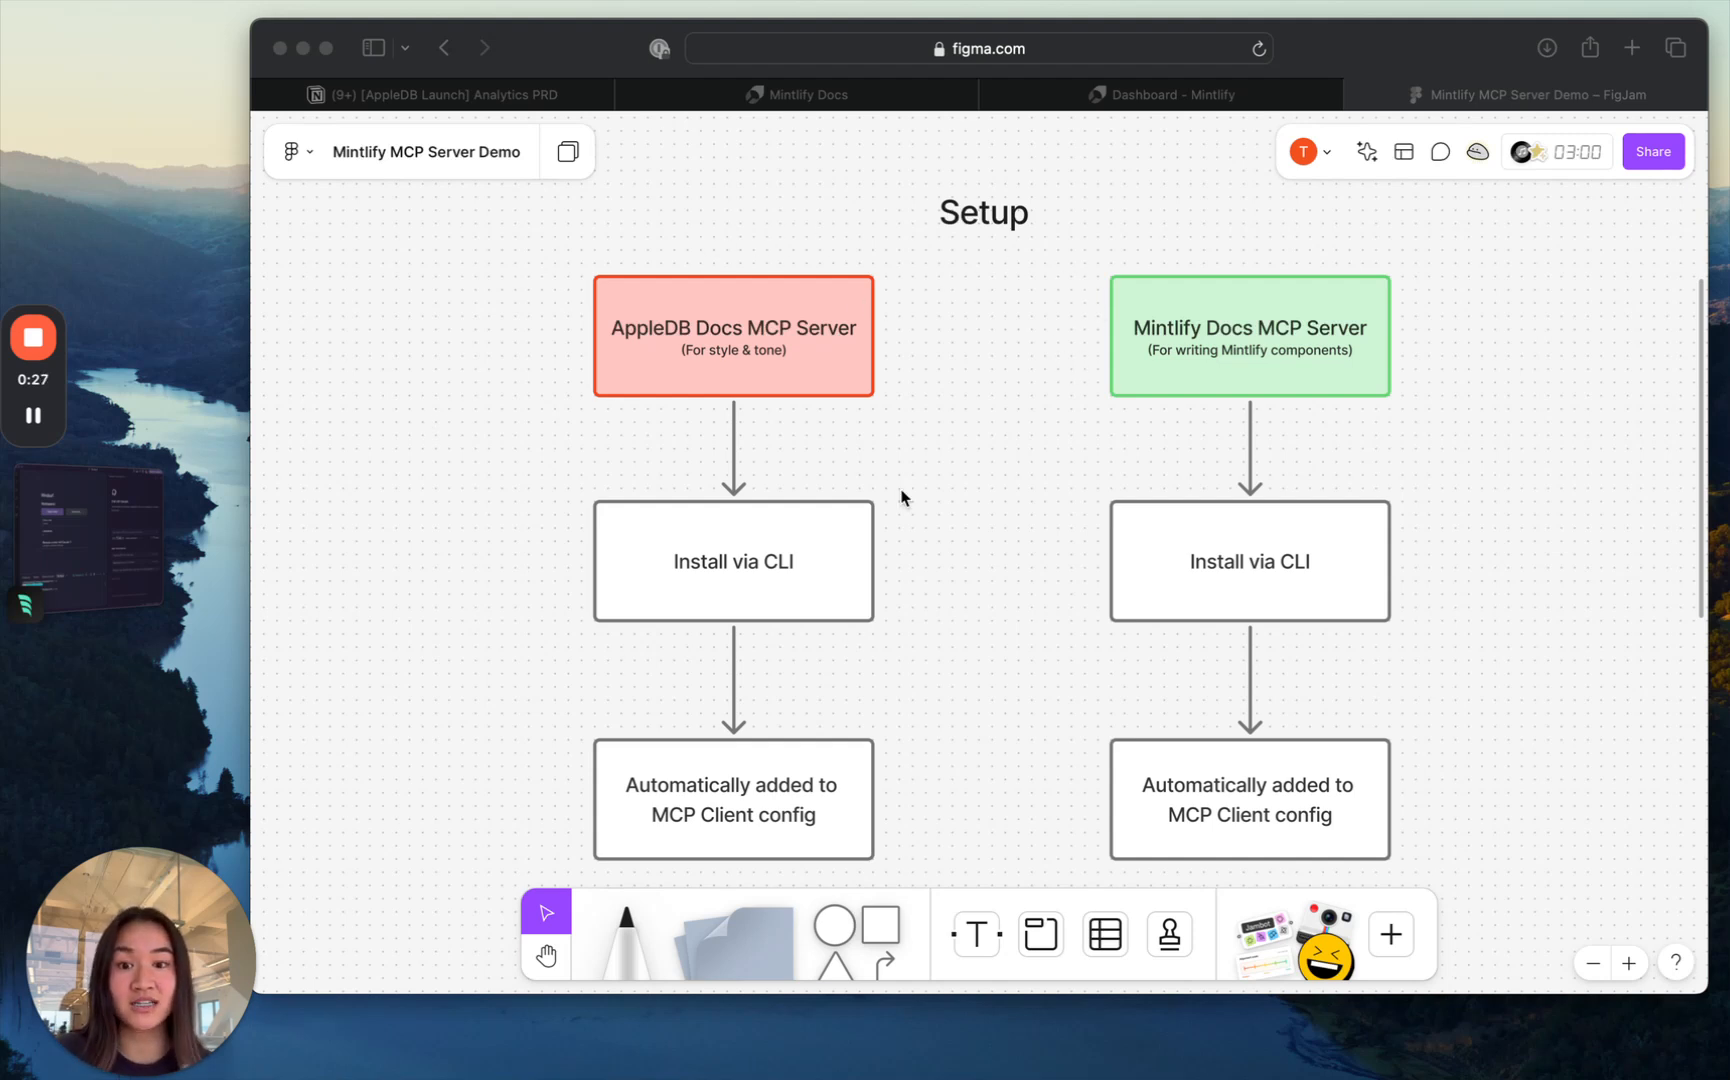
{"action": "mouse_move", "coordinate": [880, 380]}
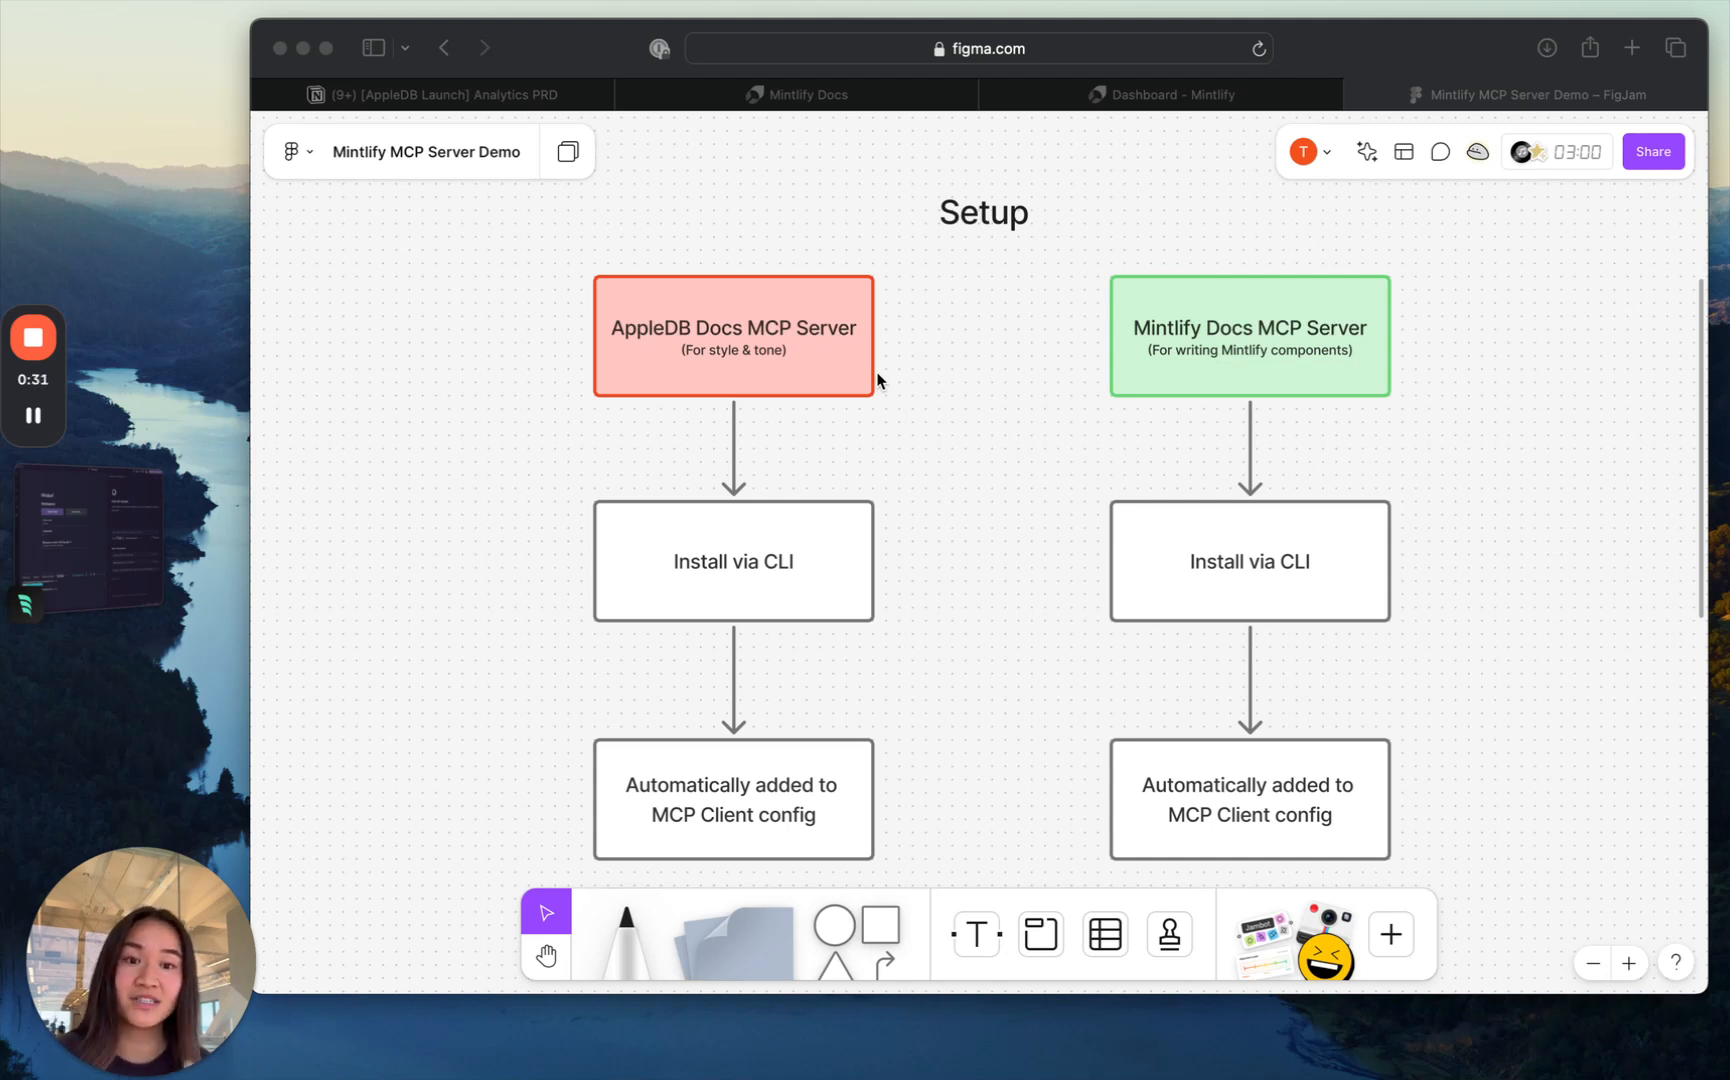
{"action": "mouse_move", "coordinate": [1042, 448]}
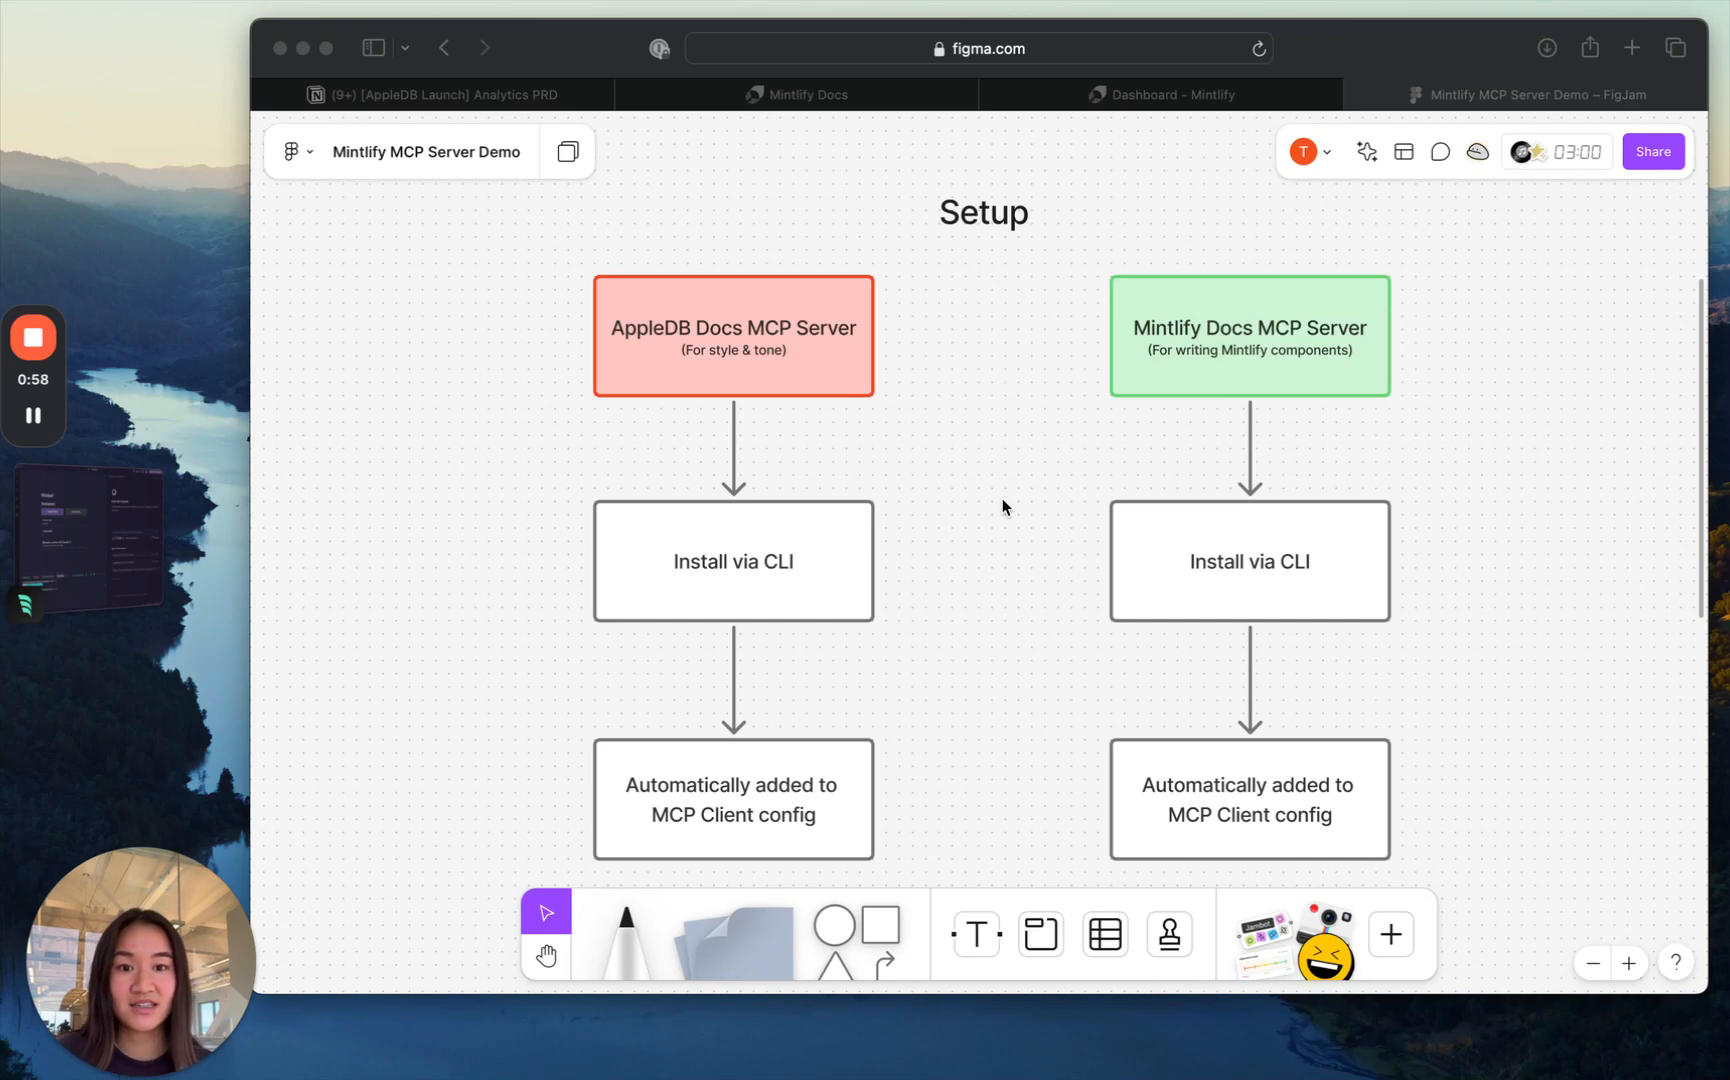
{"action": "mouse_move", "coordinate": [1068, 422]}
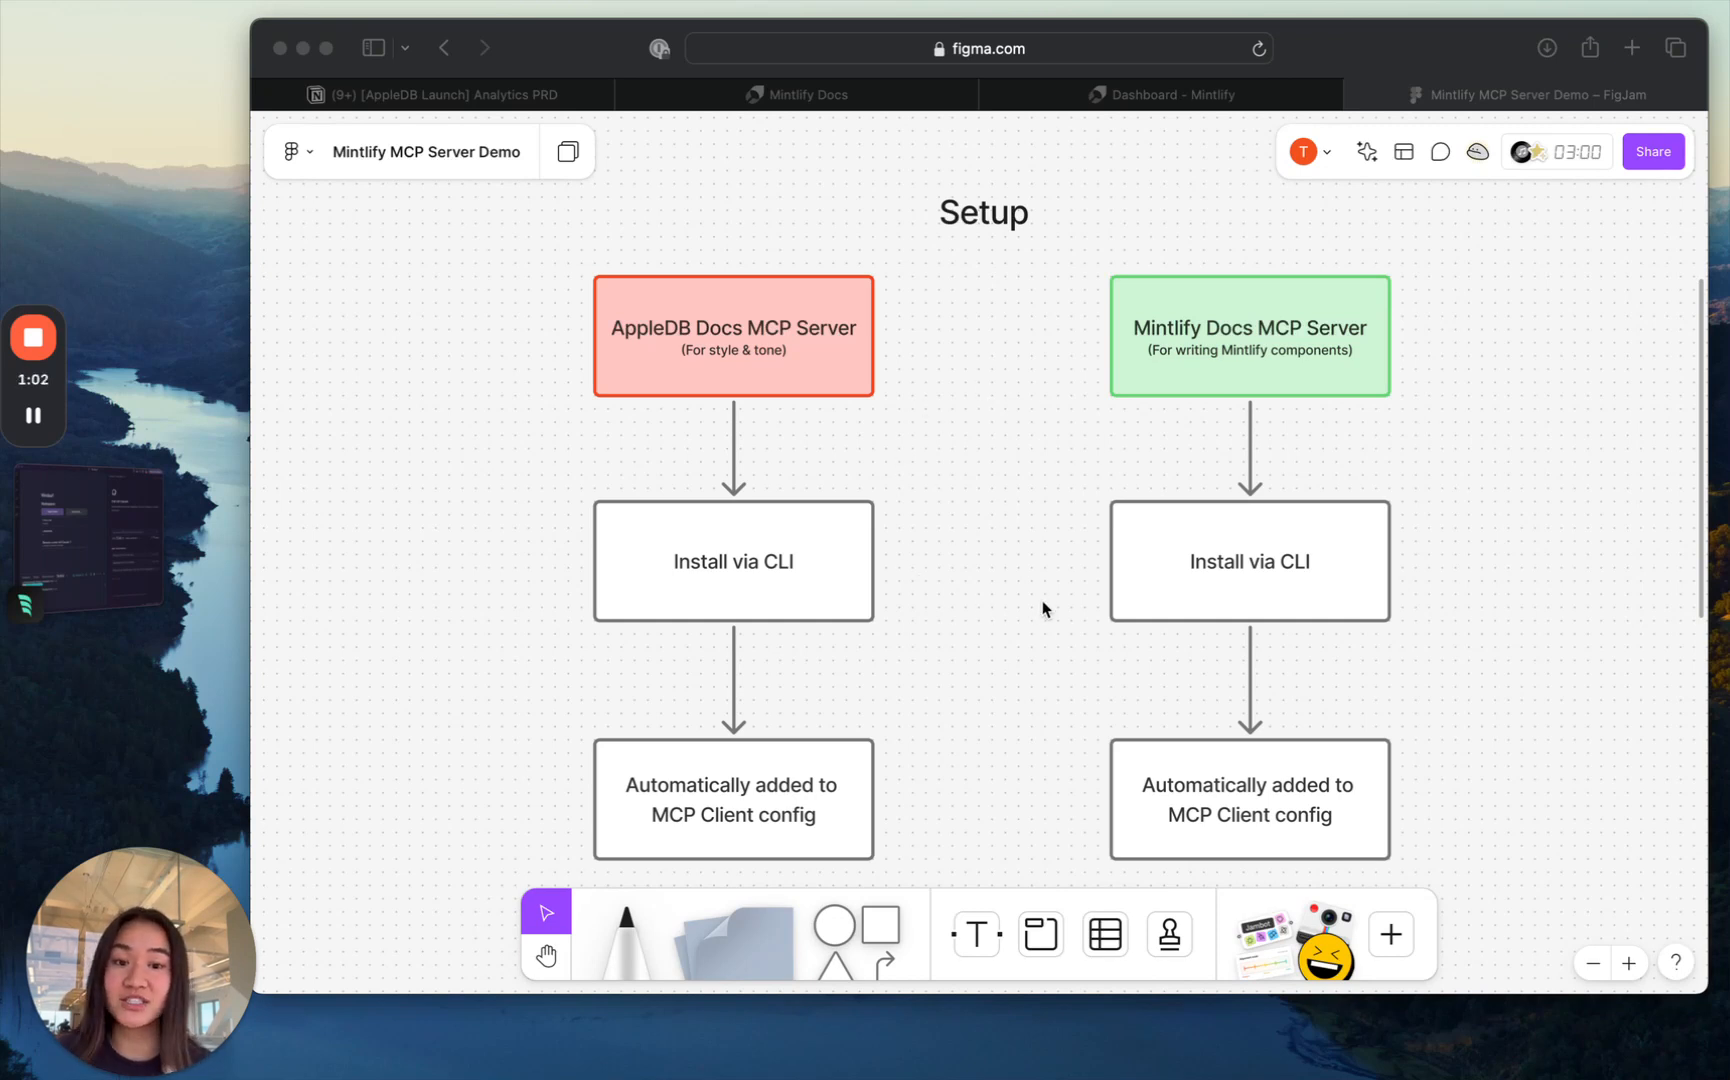
{"action": "mouse_move", "coordinate": [1002, 560]}
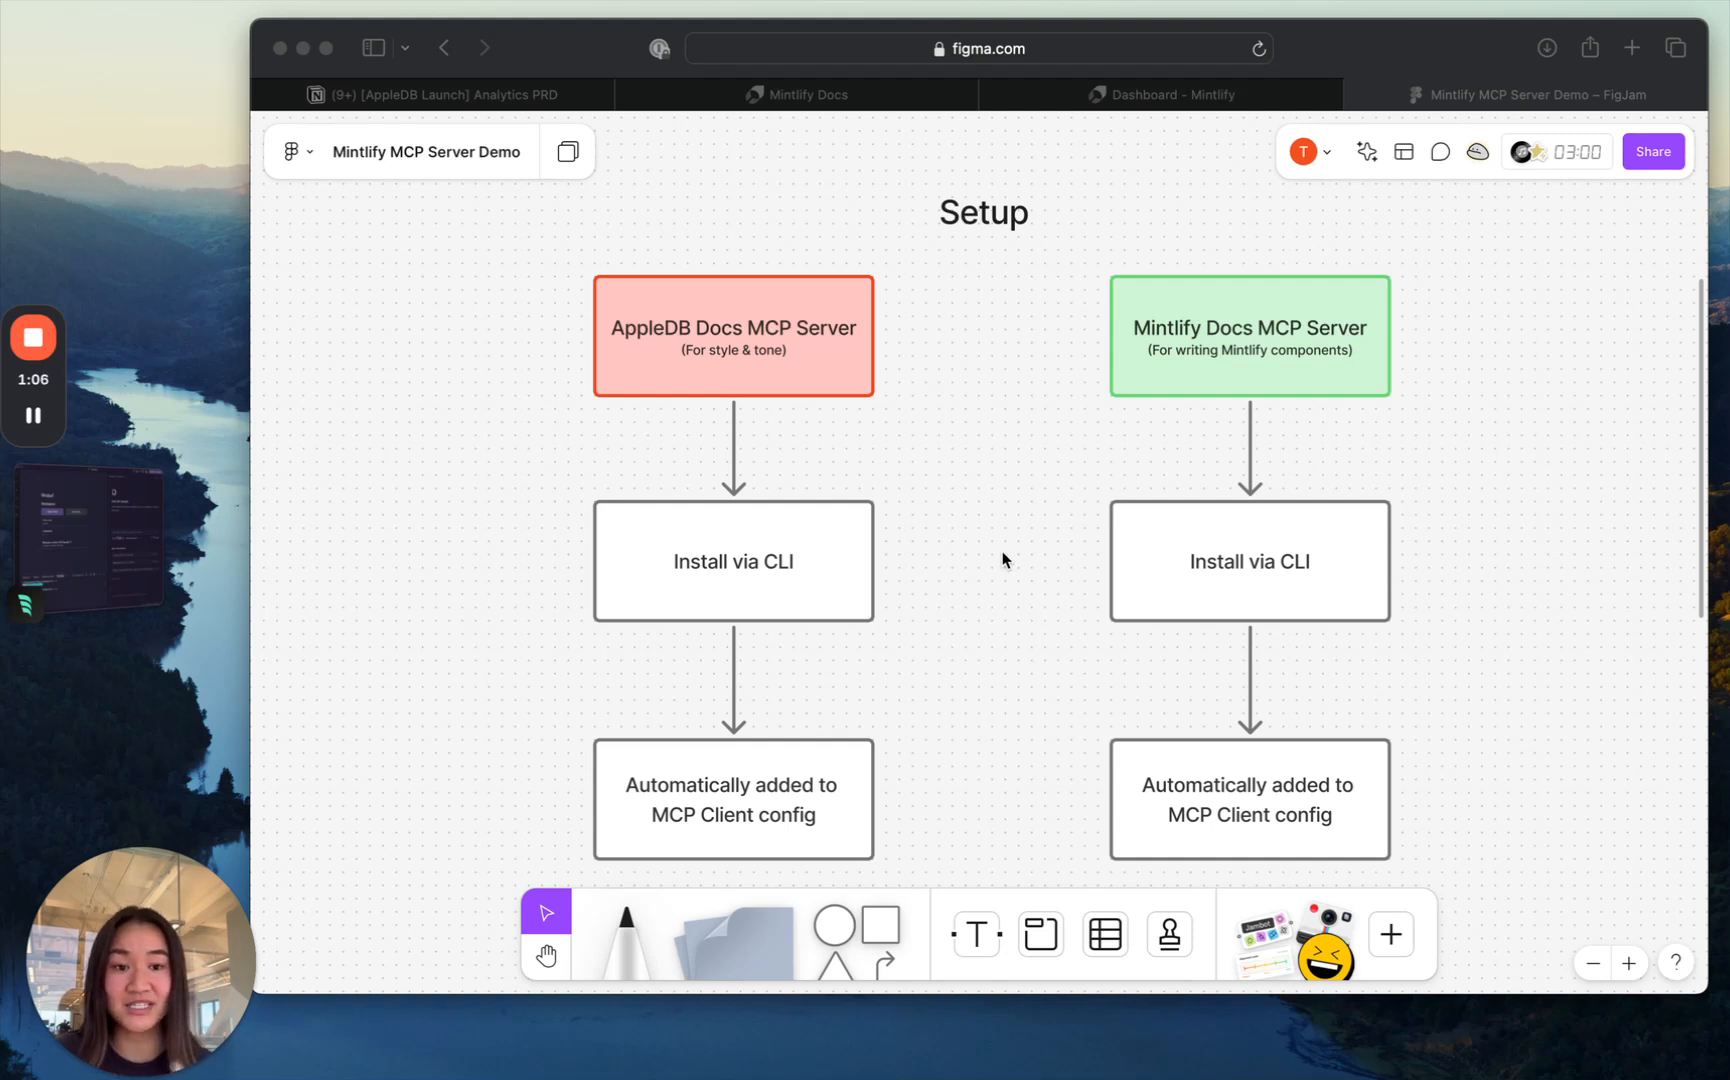
{"action": "mouse_move", "coordinate": [1016, 700]}
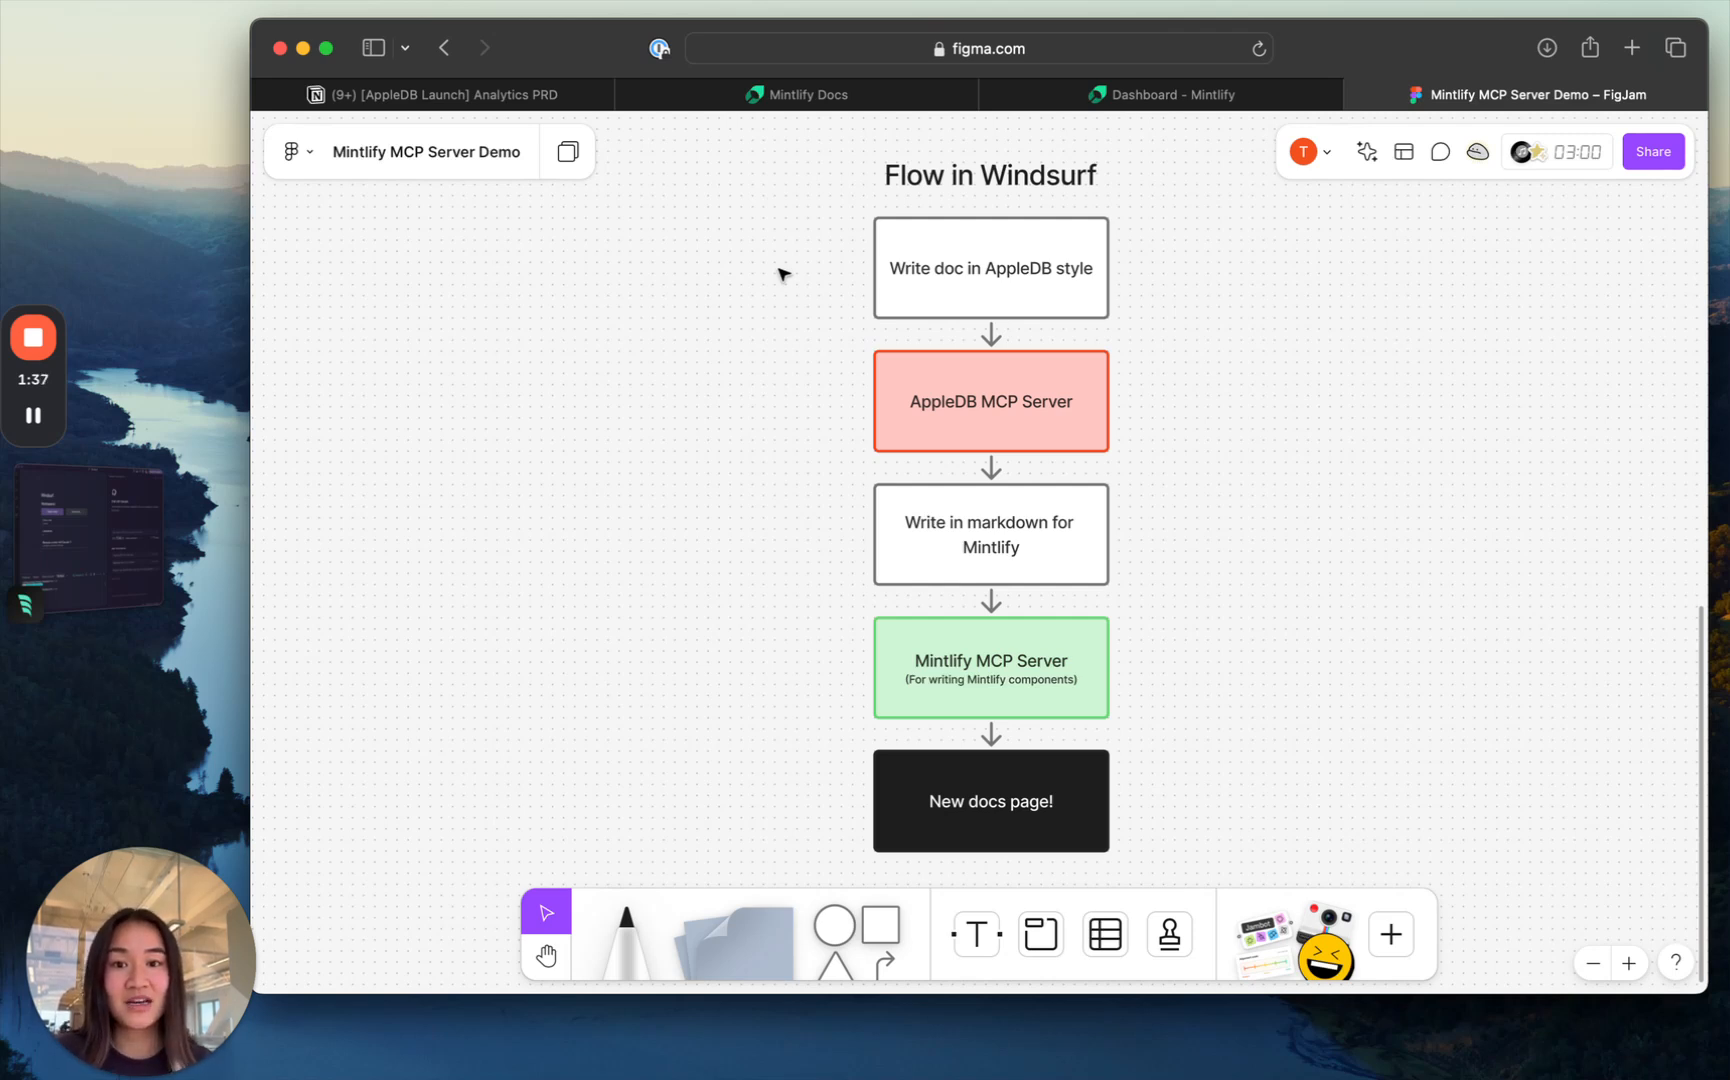
{"action": "mouse_move", "coordinate": [764, 242]}
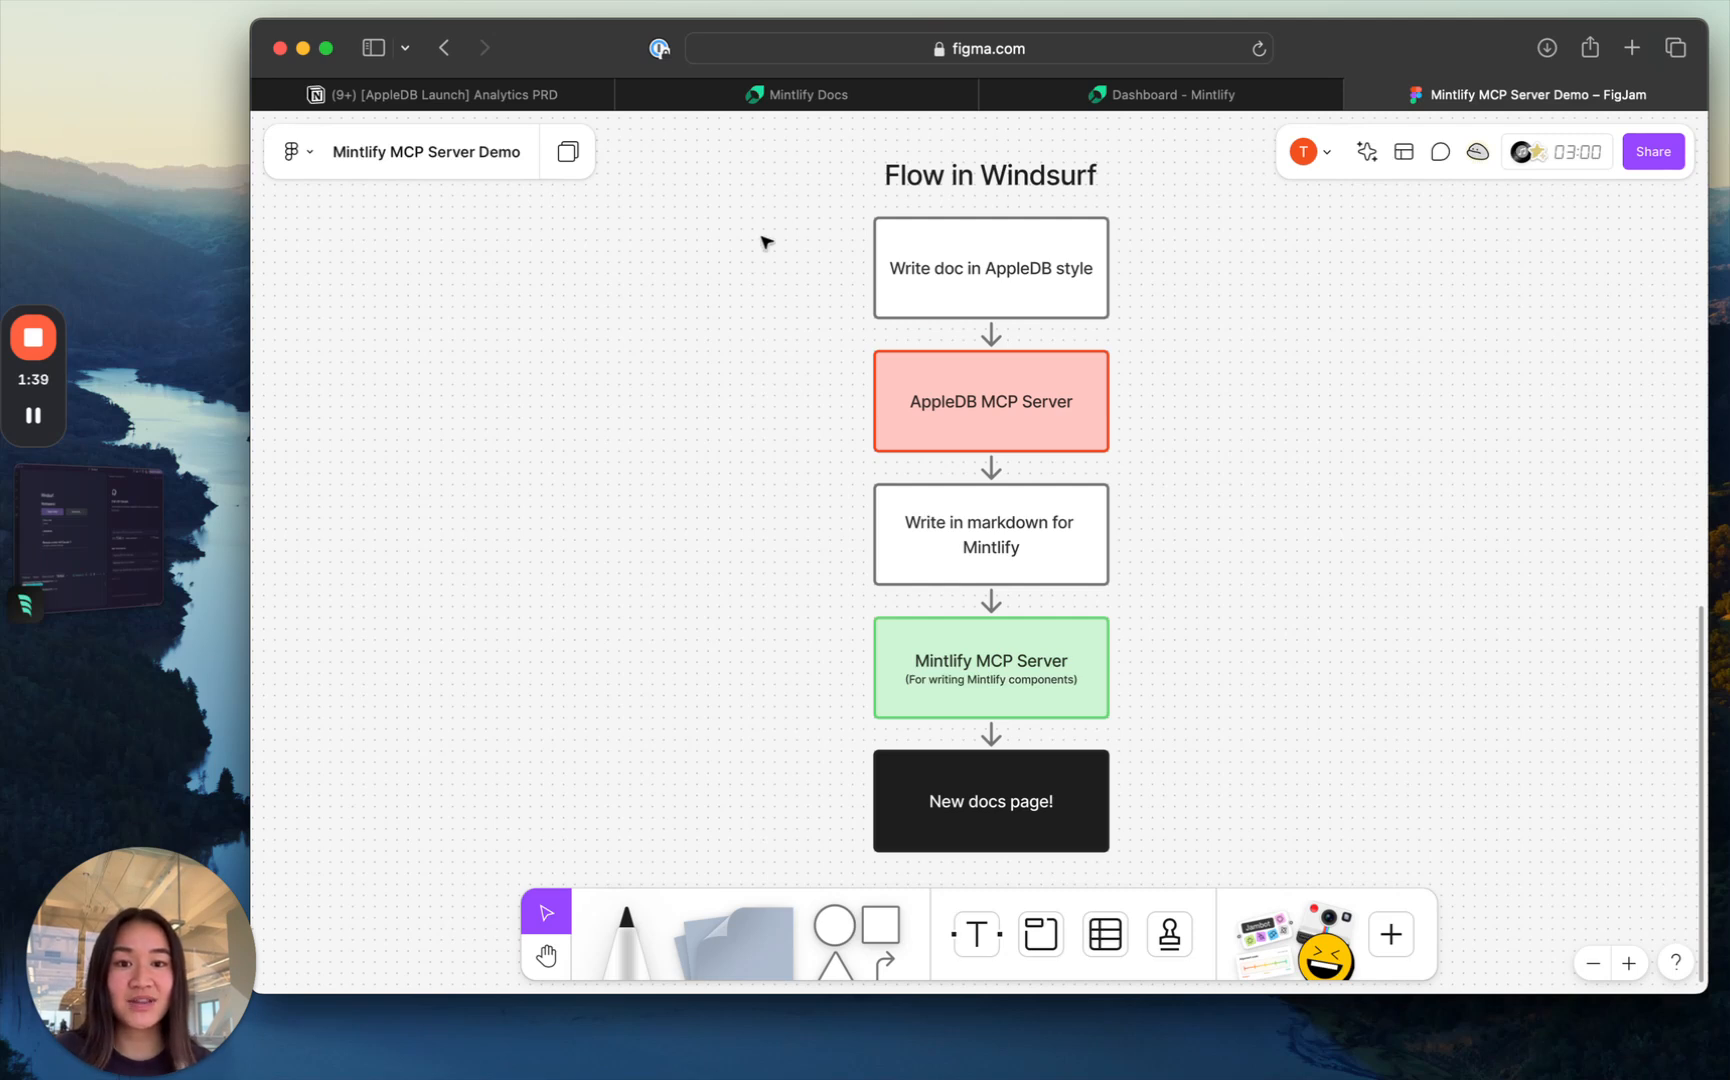
{"action": "mouse_move", "coordinate": [750, 306]}
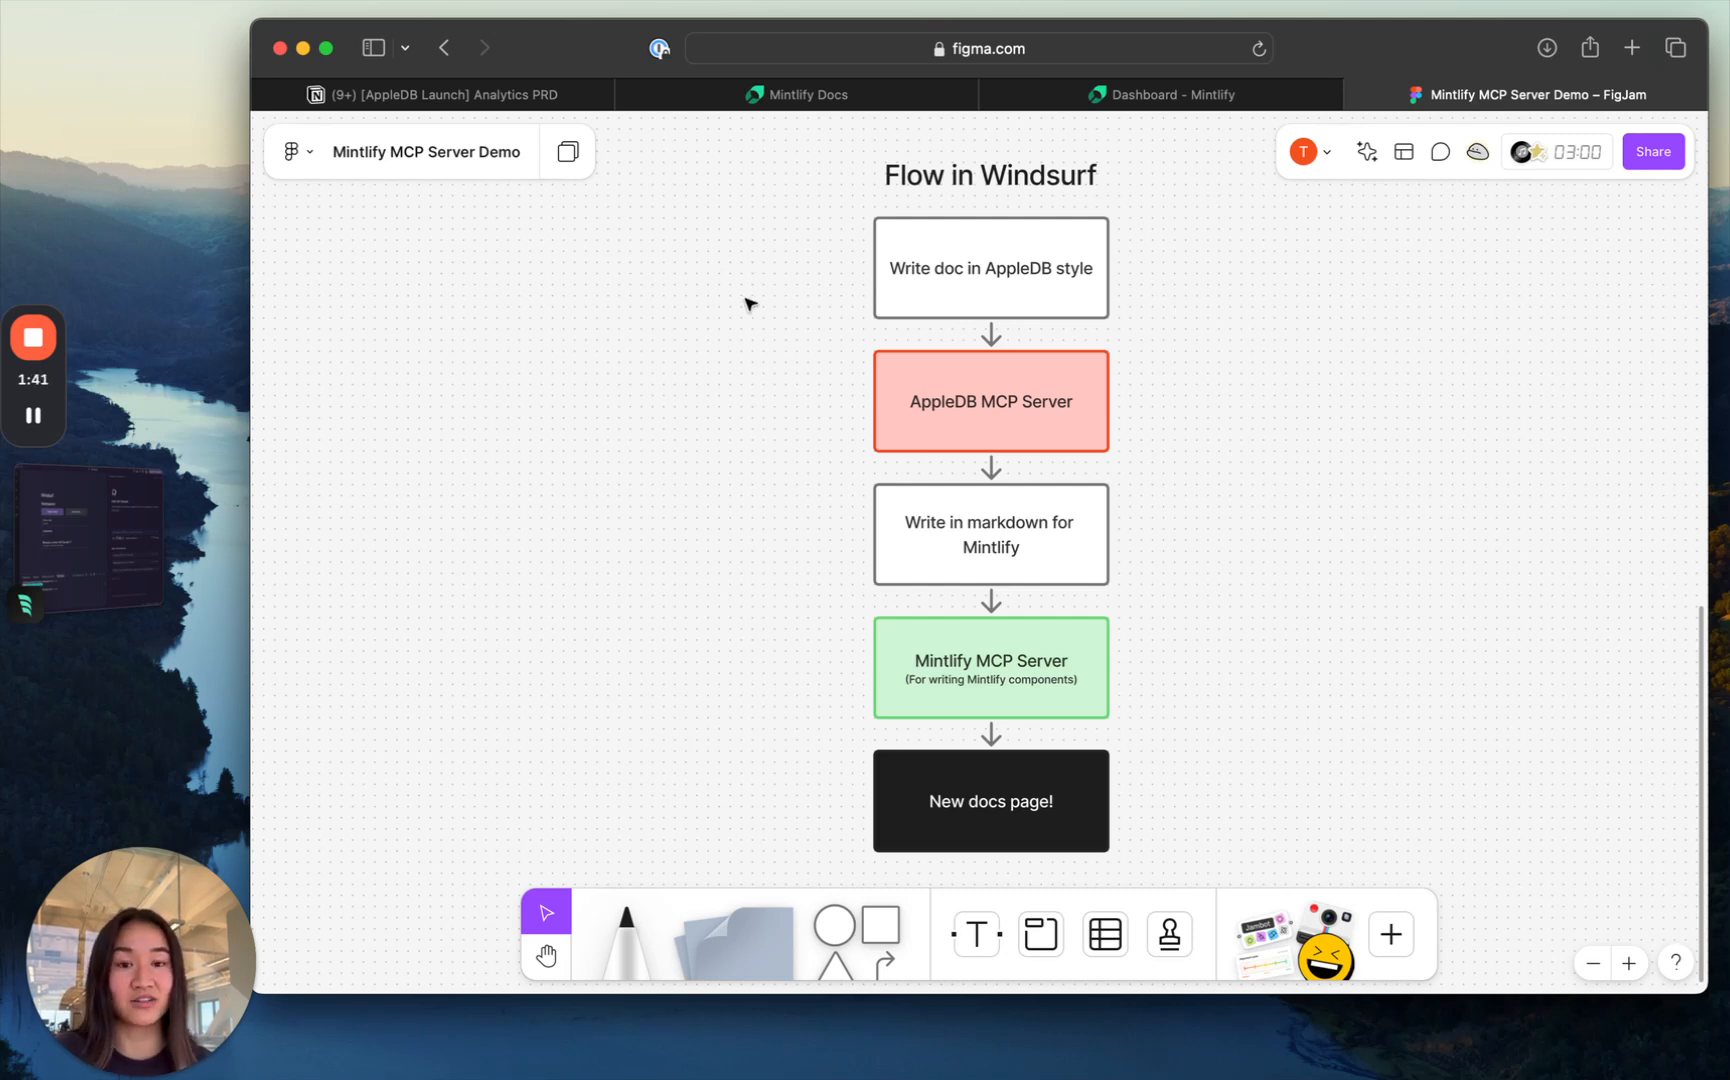
{"action": "mouse_move", "coordinate": [758, 402]}
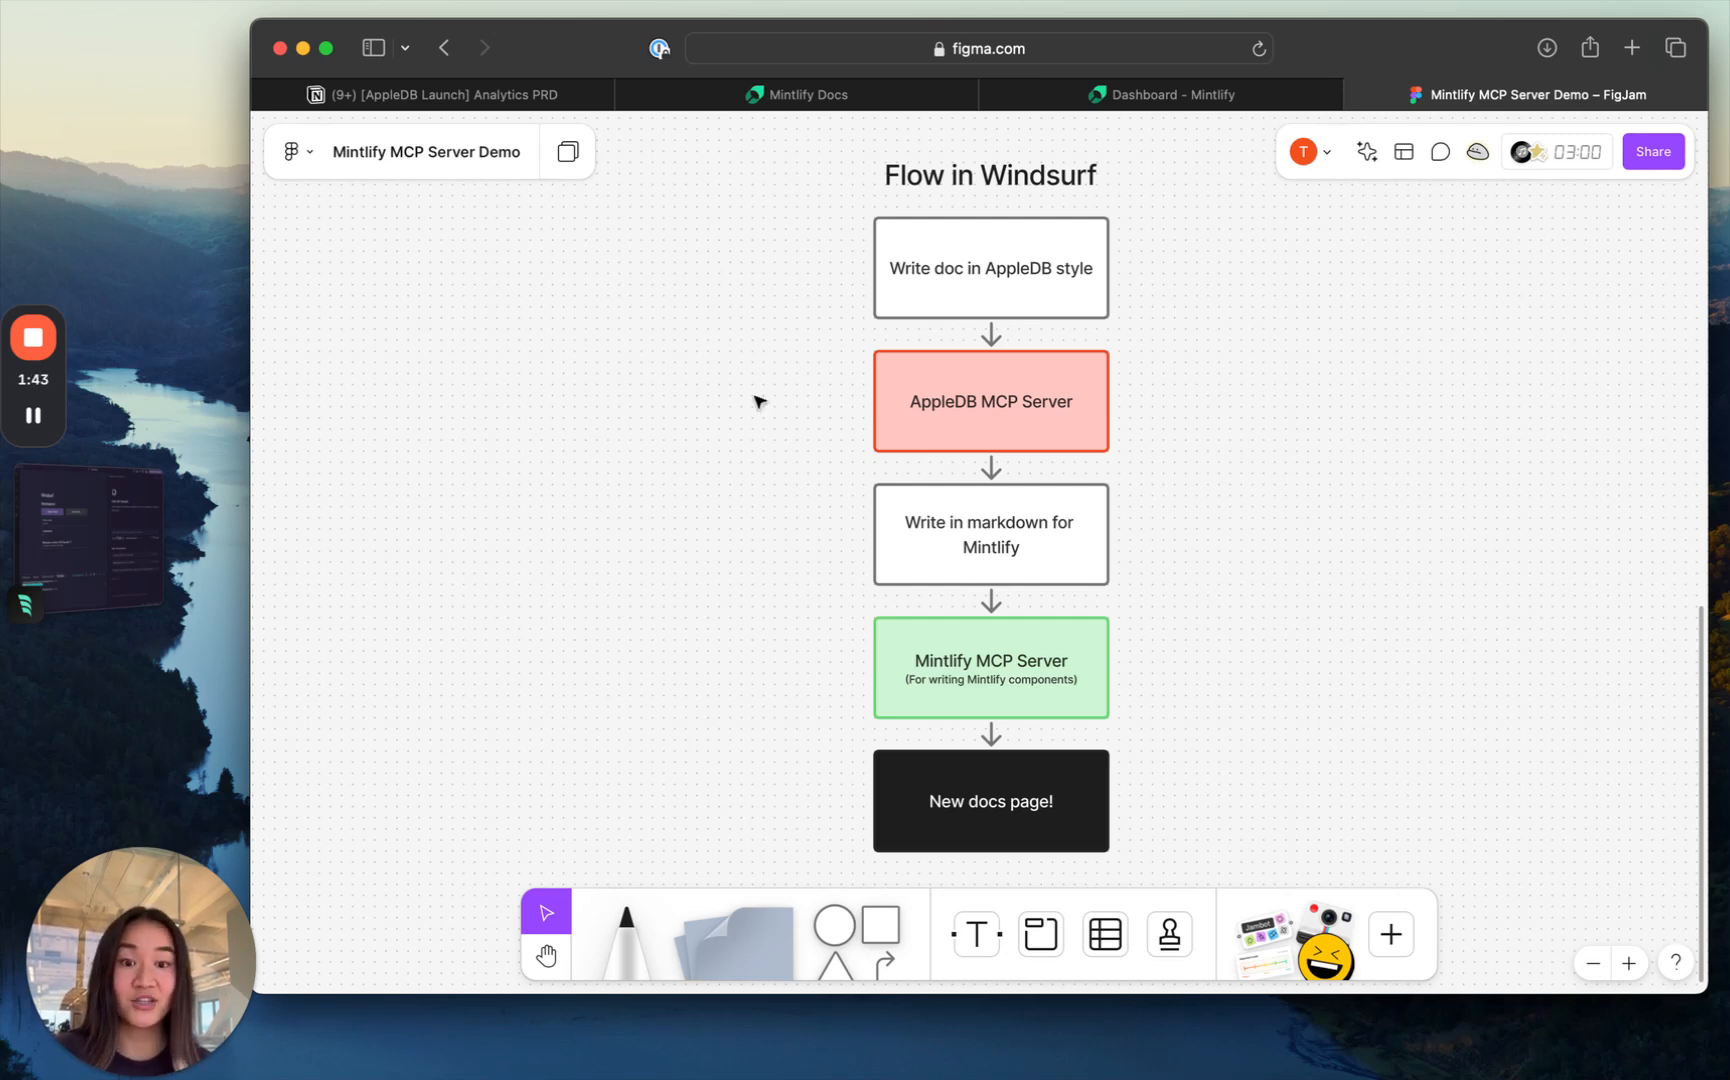
{"action": "mouse_move", "coordinate": [756, 408]}
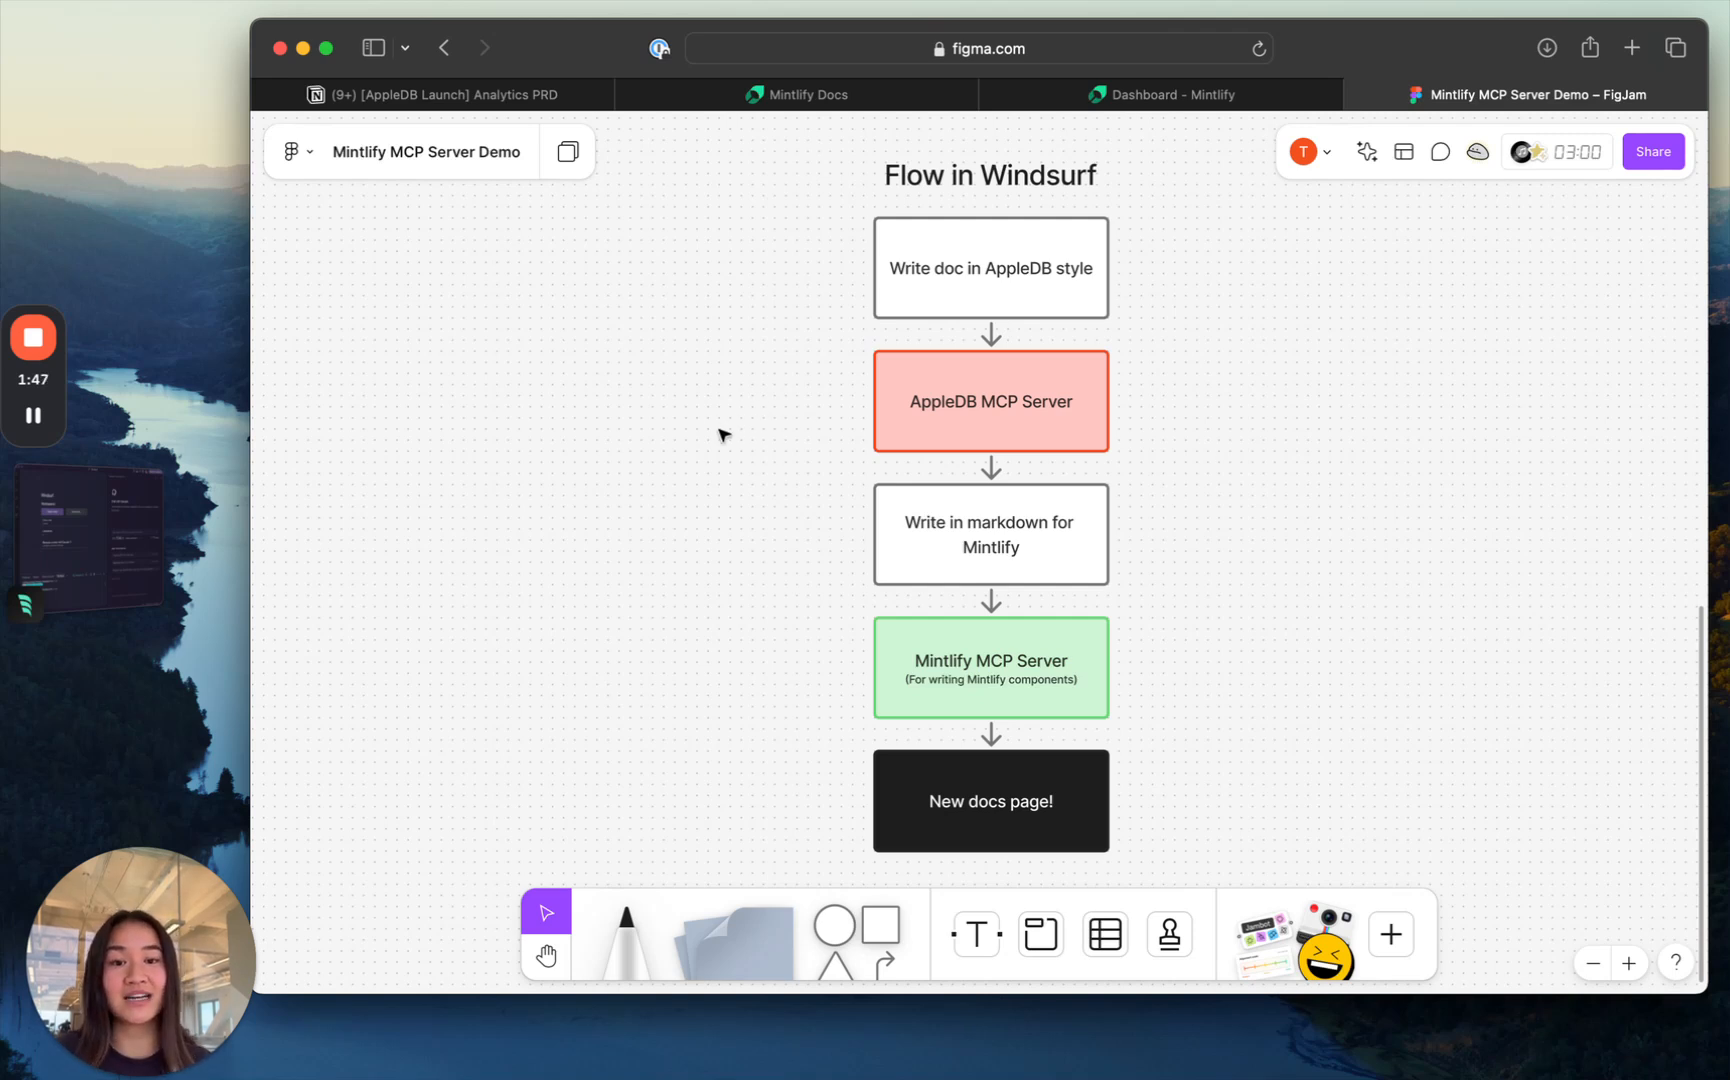
{"action": "mouse_move", "coordinate": [738, 528]}
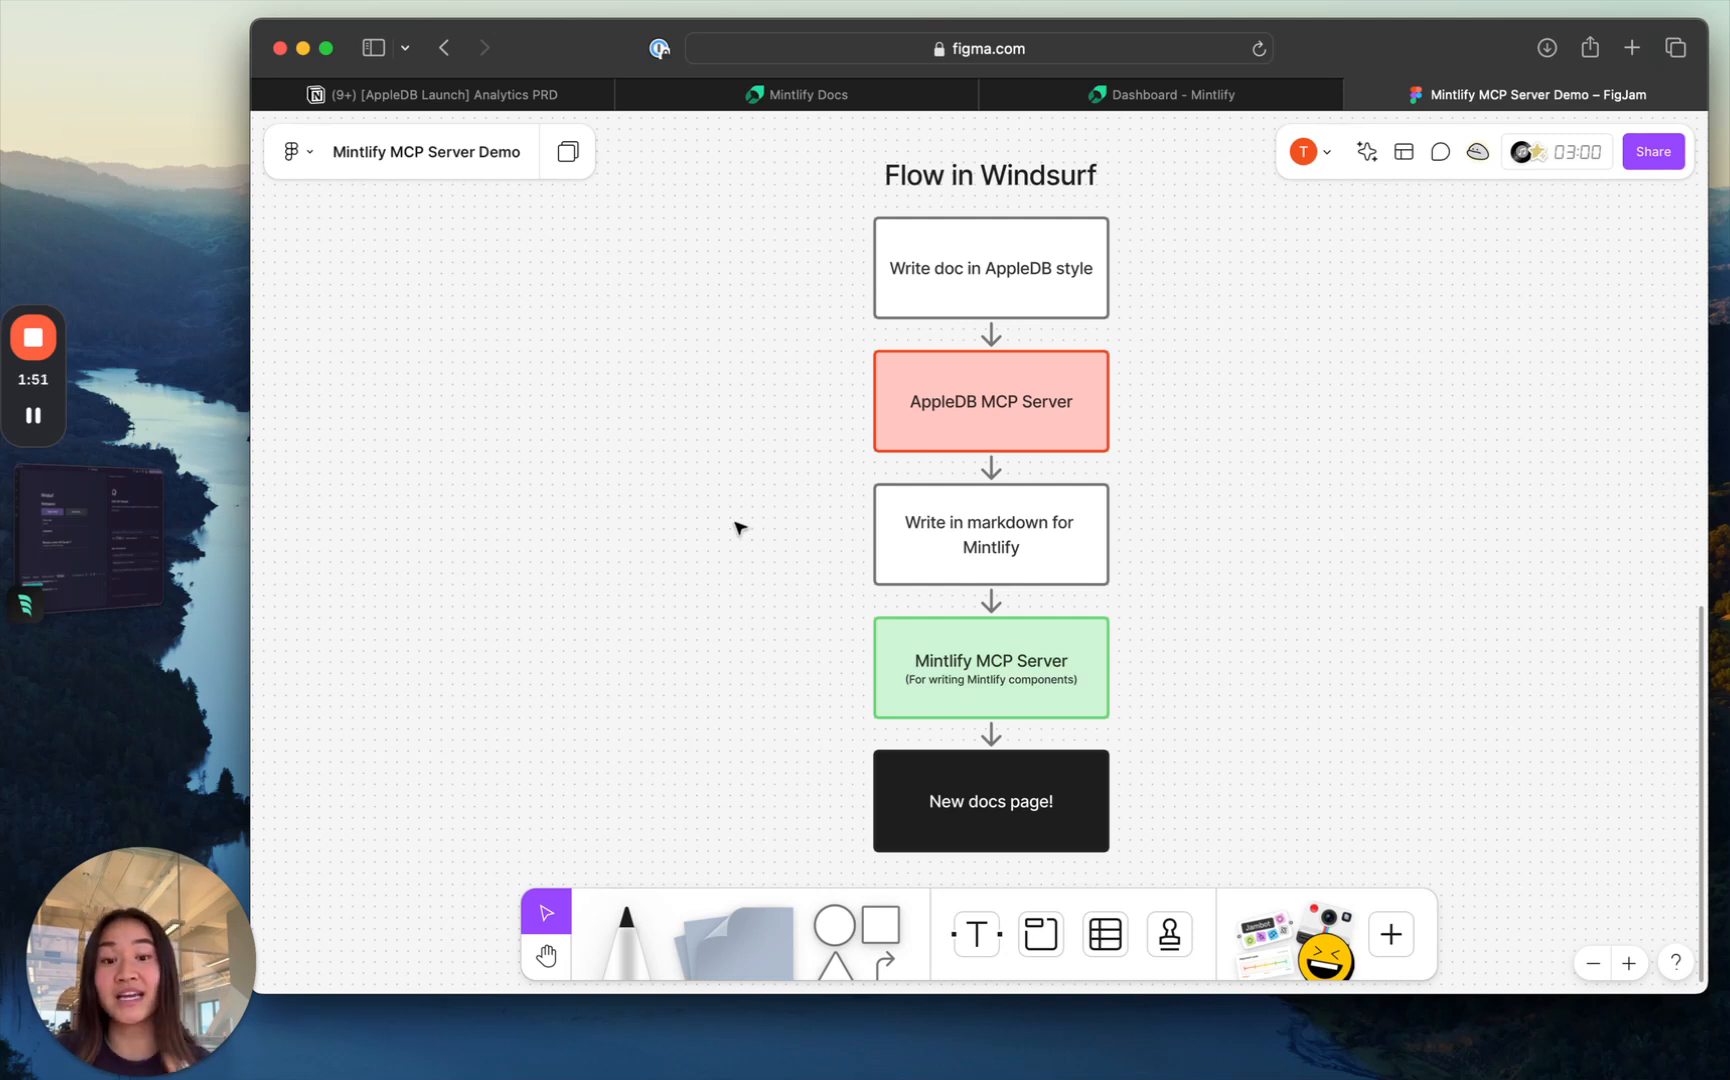
{"action": "mouse_move", "coordinate": [804, 704]}
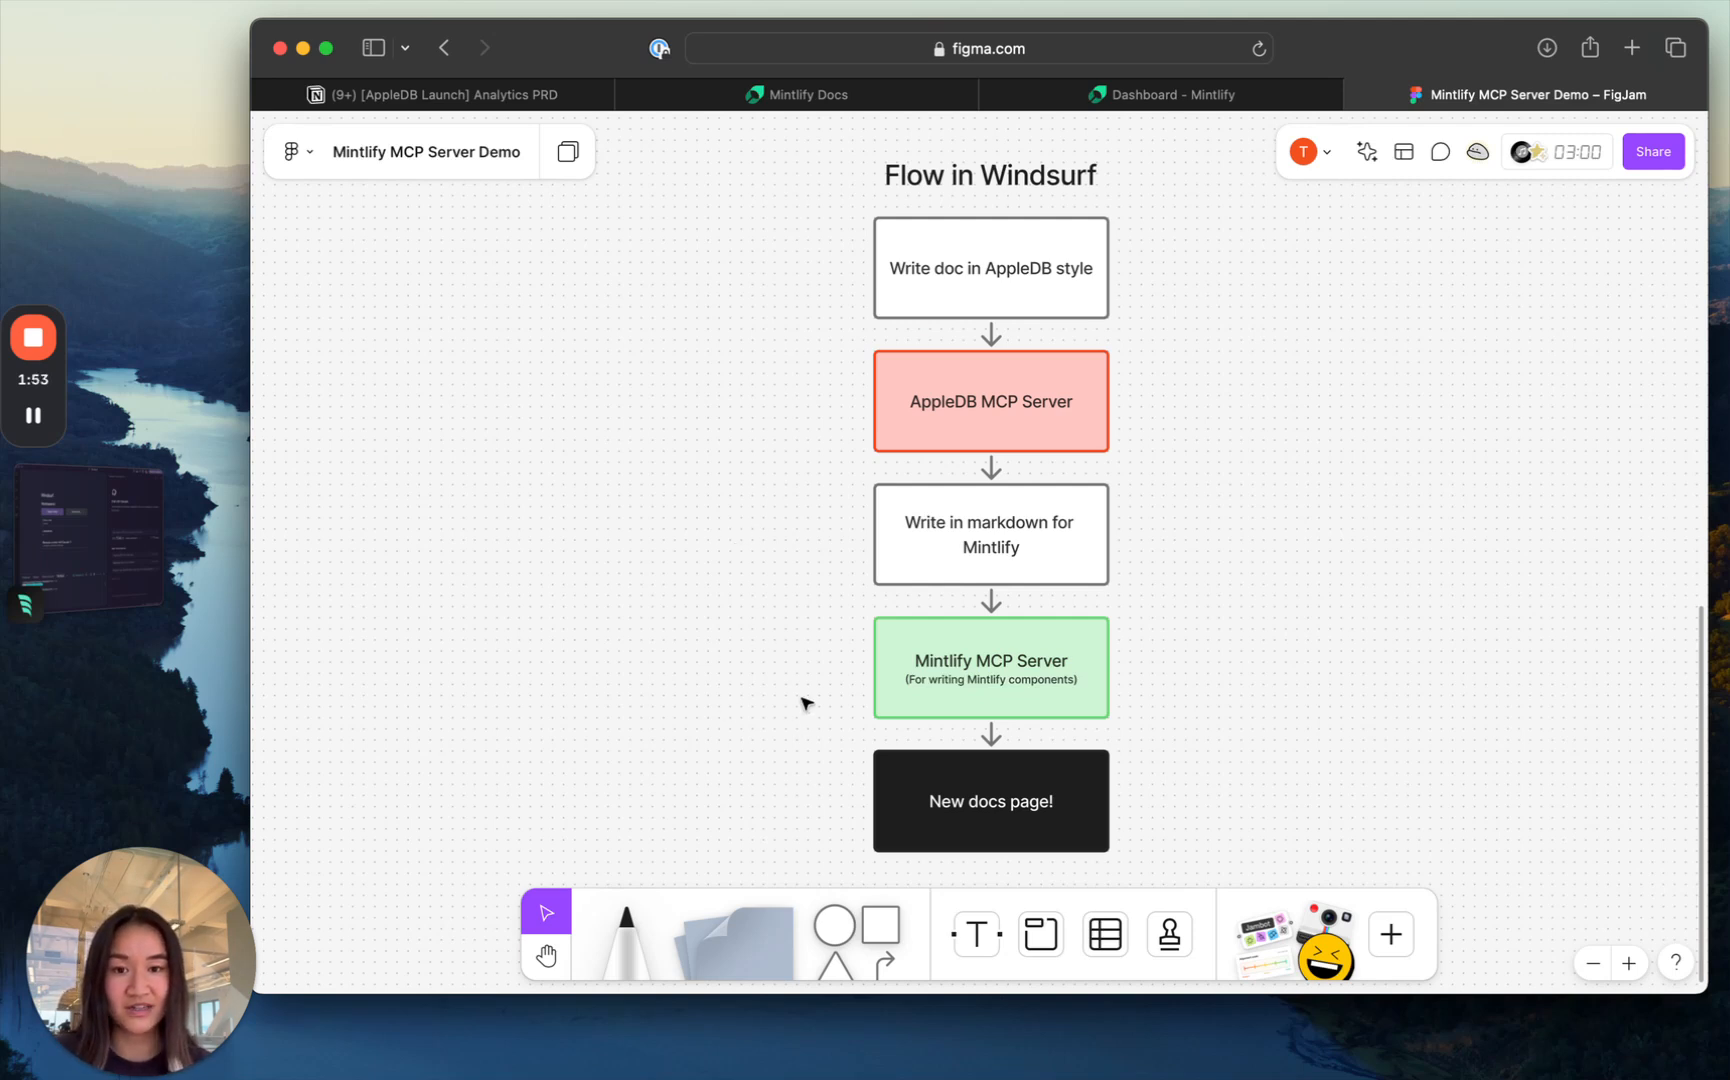
{"action": "mouse_move", "coordinate": [746, 806]}
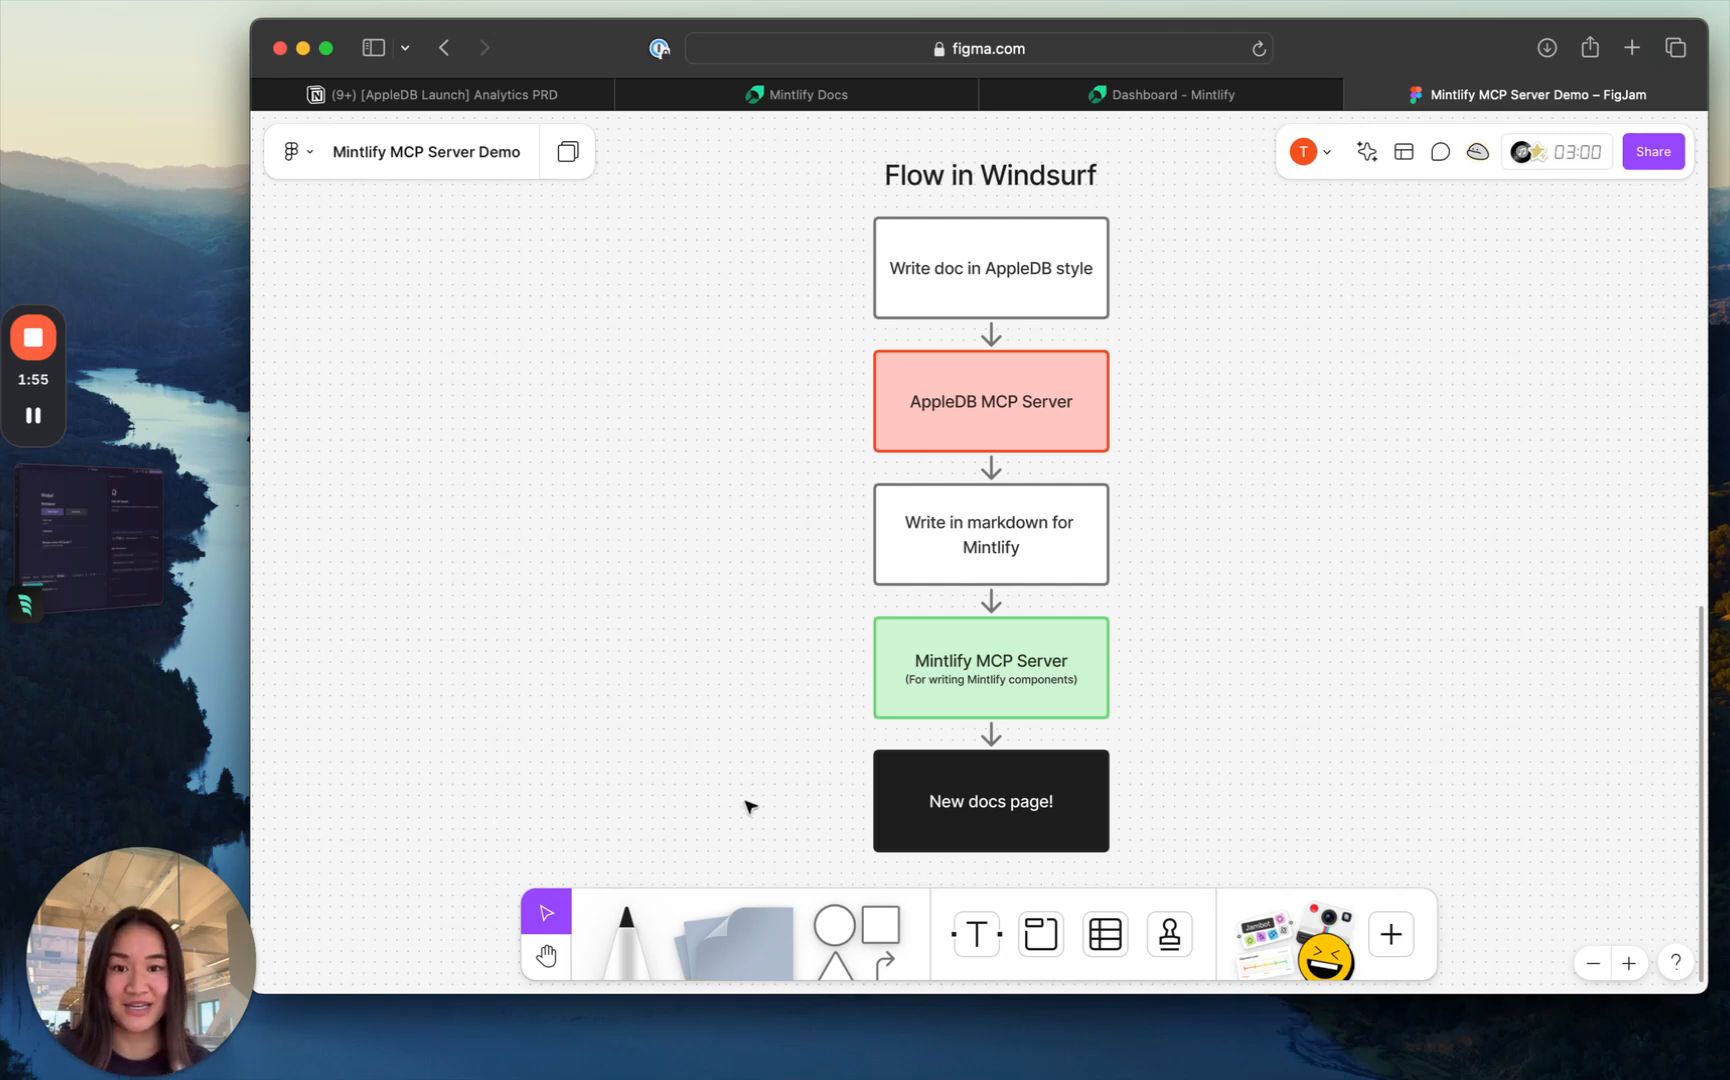
- Switch from the FigJam flow diagram to the Mintlify Docs MCP Quickstart page
{"action": "left_click", "coordinate": [796, 94]}
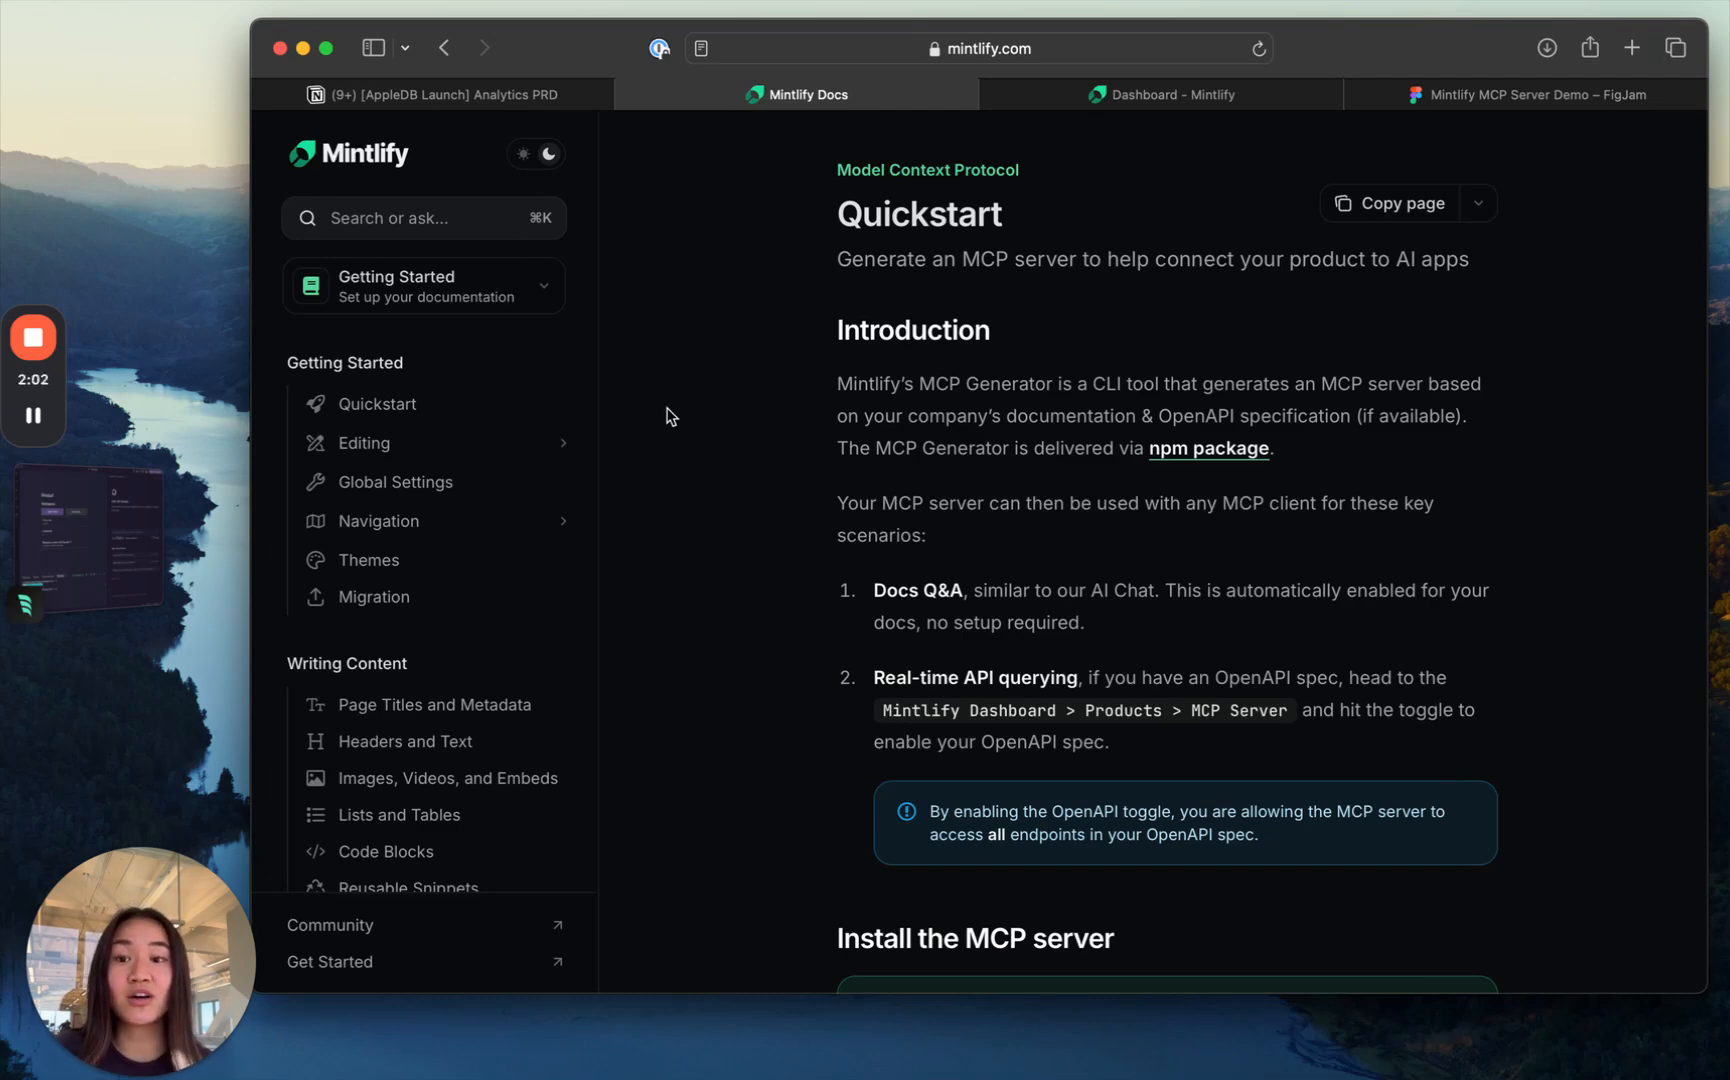
- Scroll the MCP Quickstart guide down to the Install the MCP server section
{"action": "scroll", "scroll_direction": "down", "scroll_amount": 3}
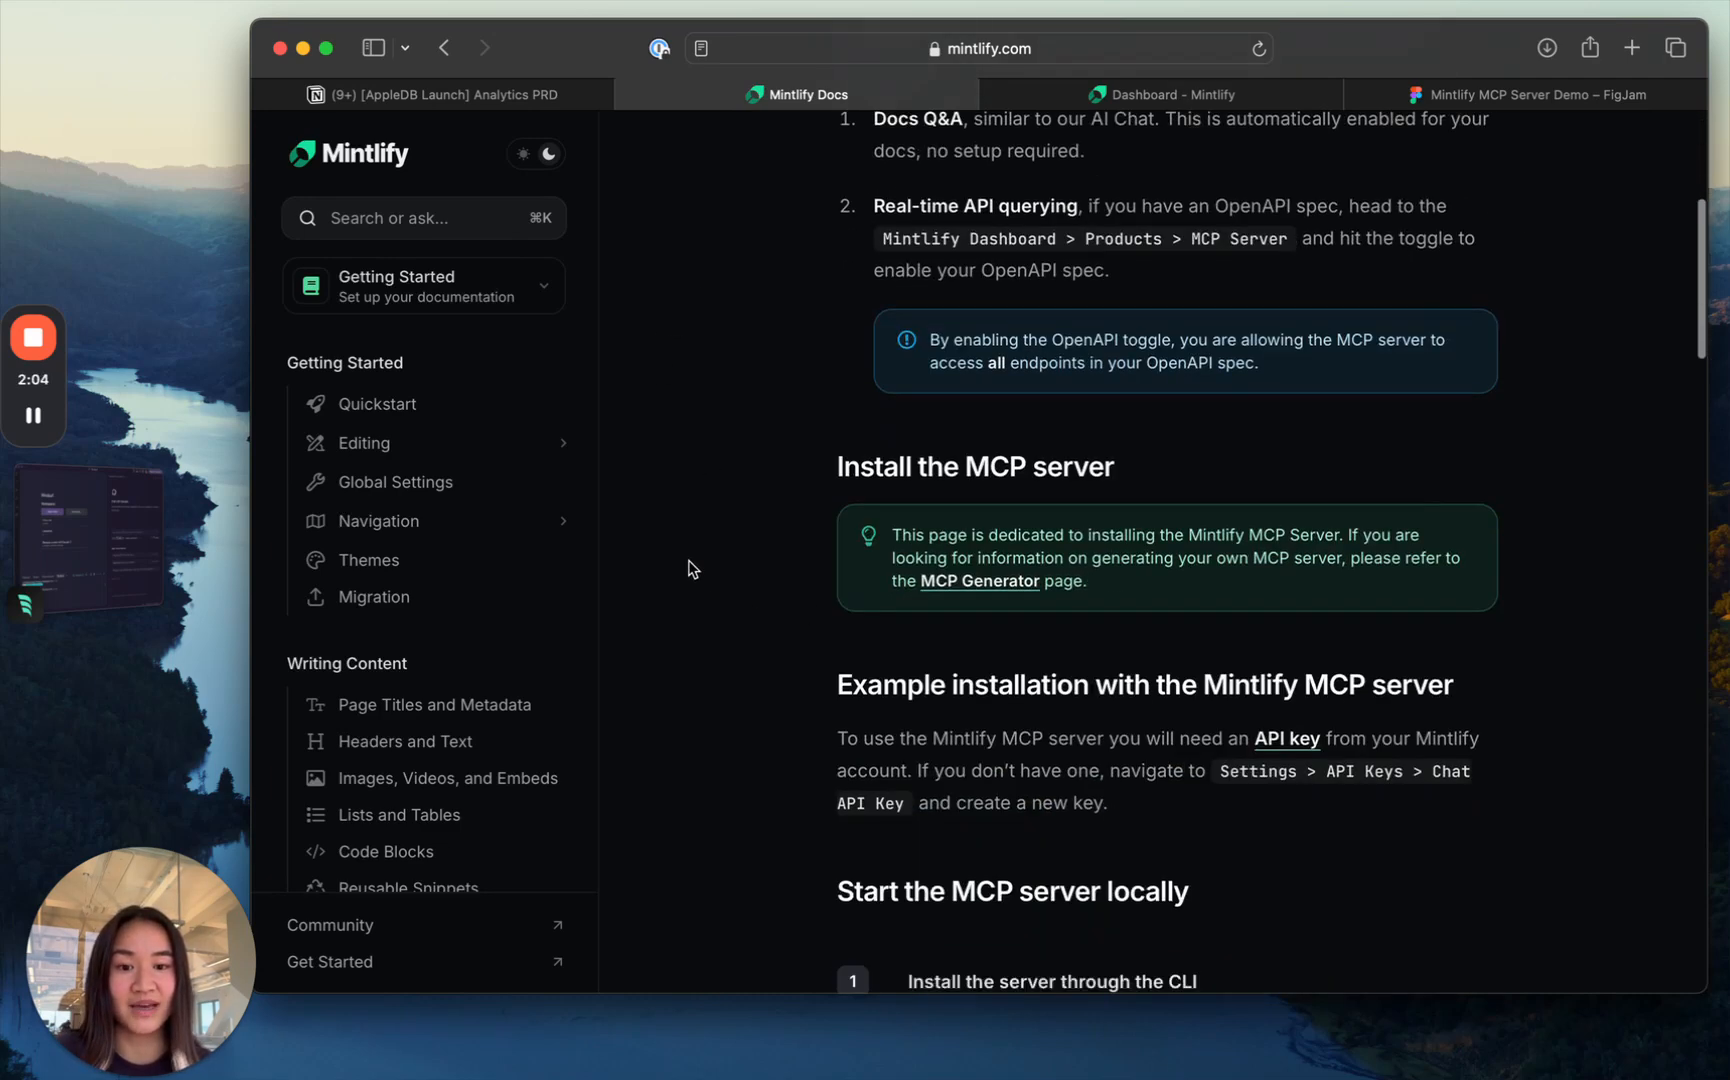
{"action": "scroll", "scroll_direction": "down", "scroll_amount": 3}
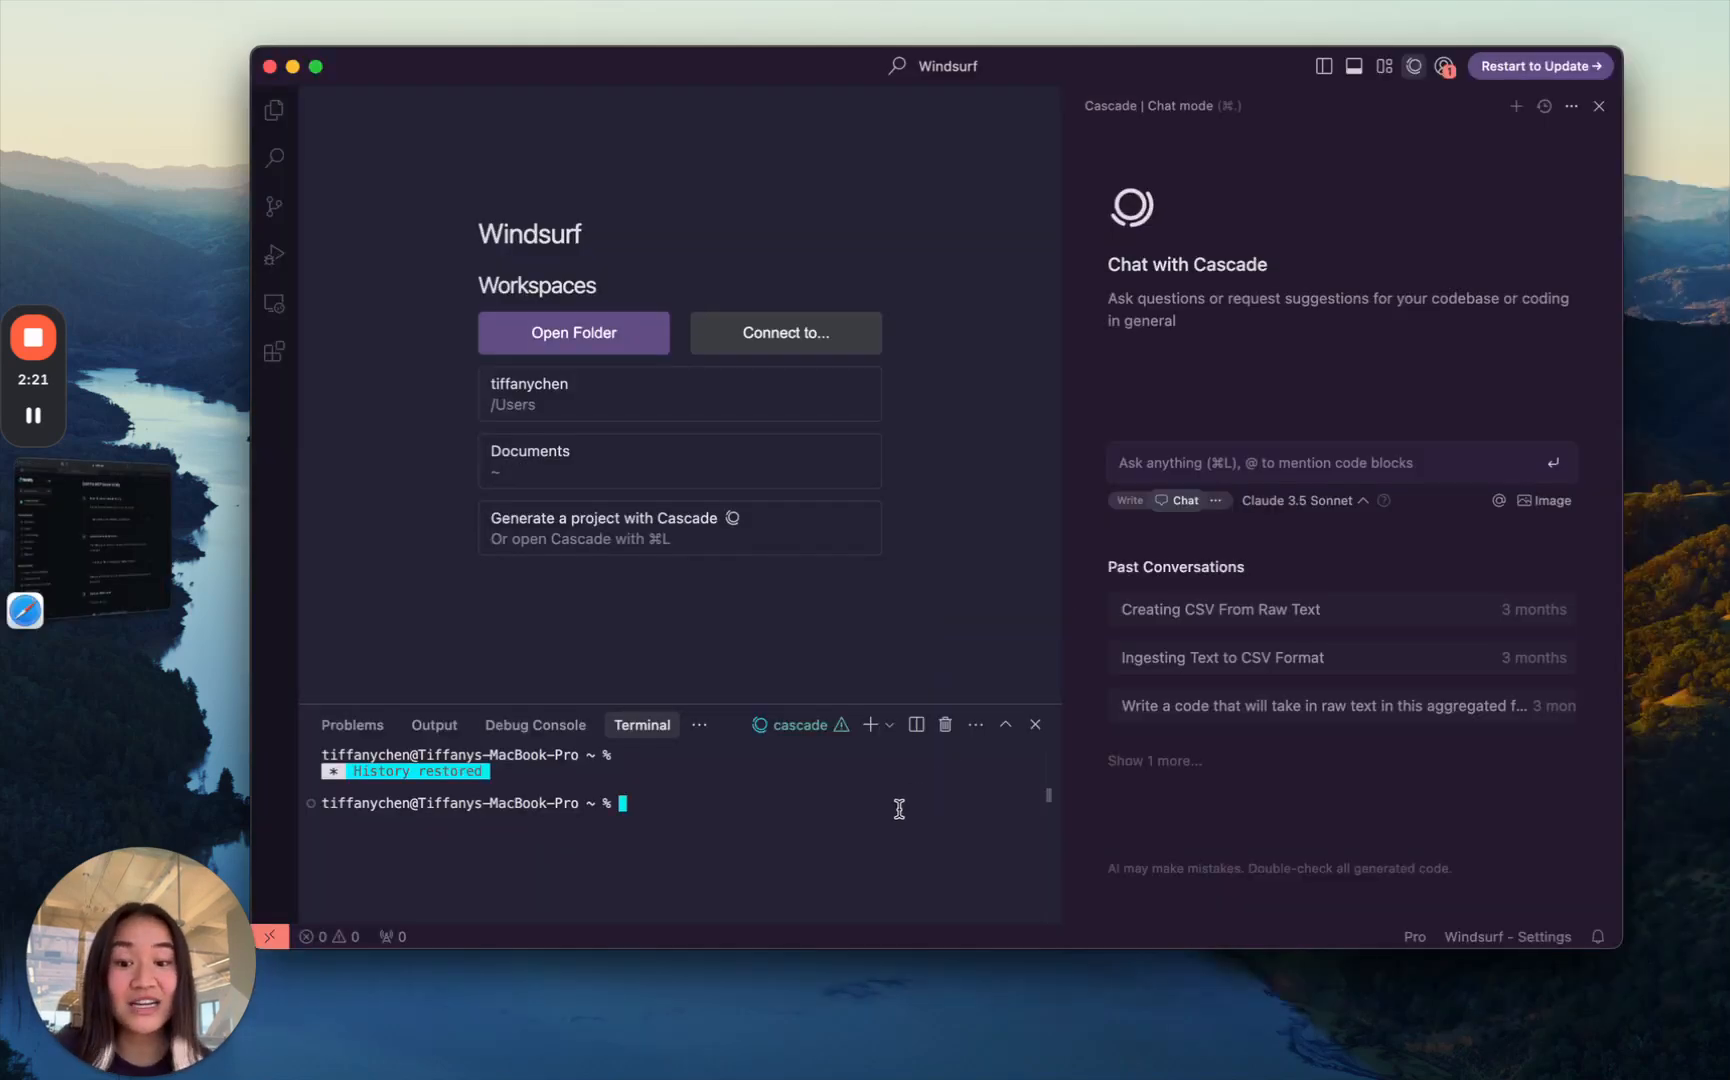
{"action": "type", "text": "npx @mintlify/mcp@latest add mintlify"}
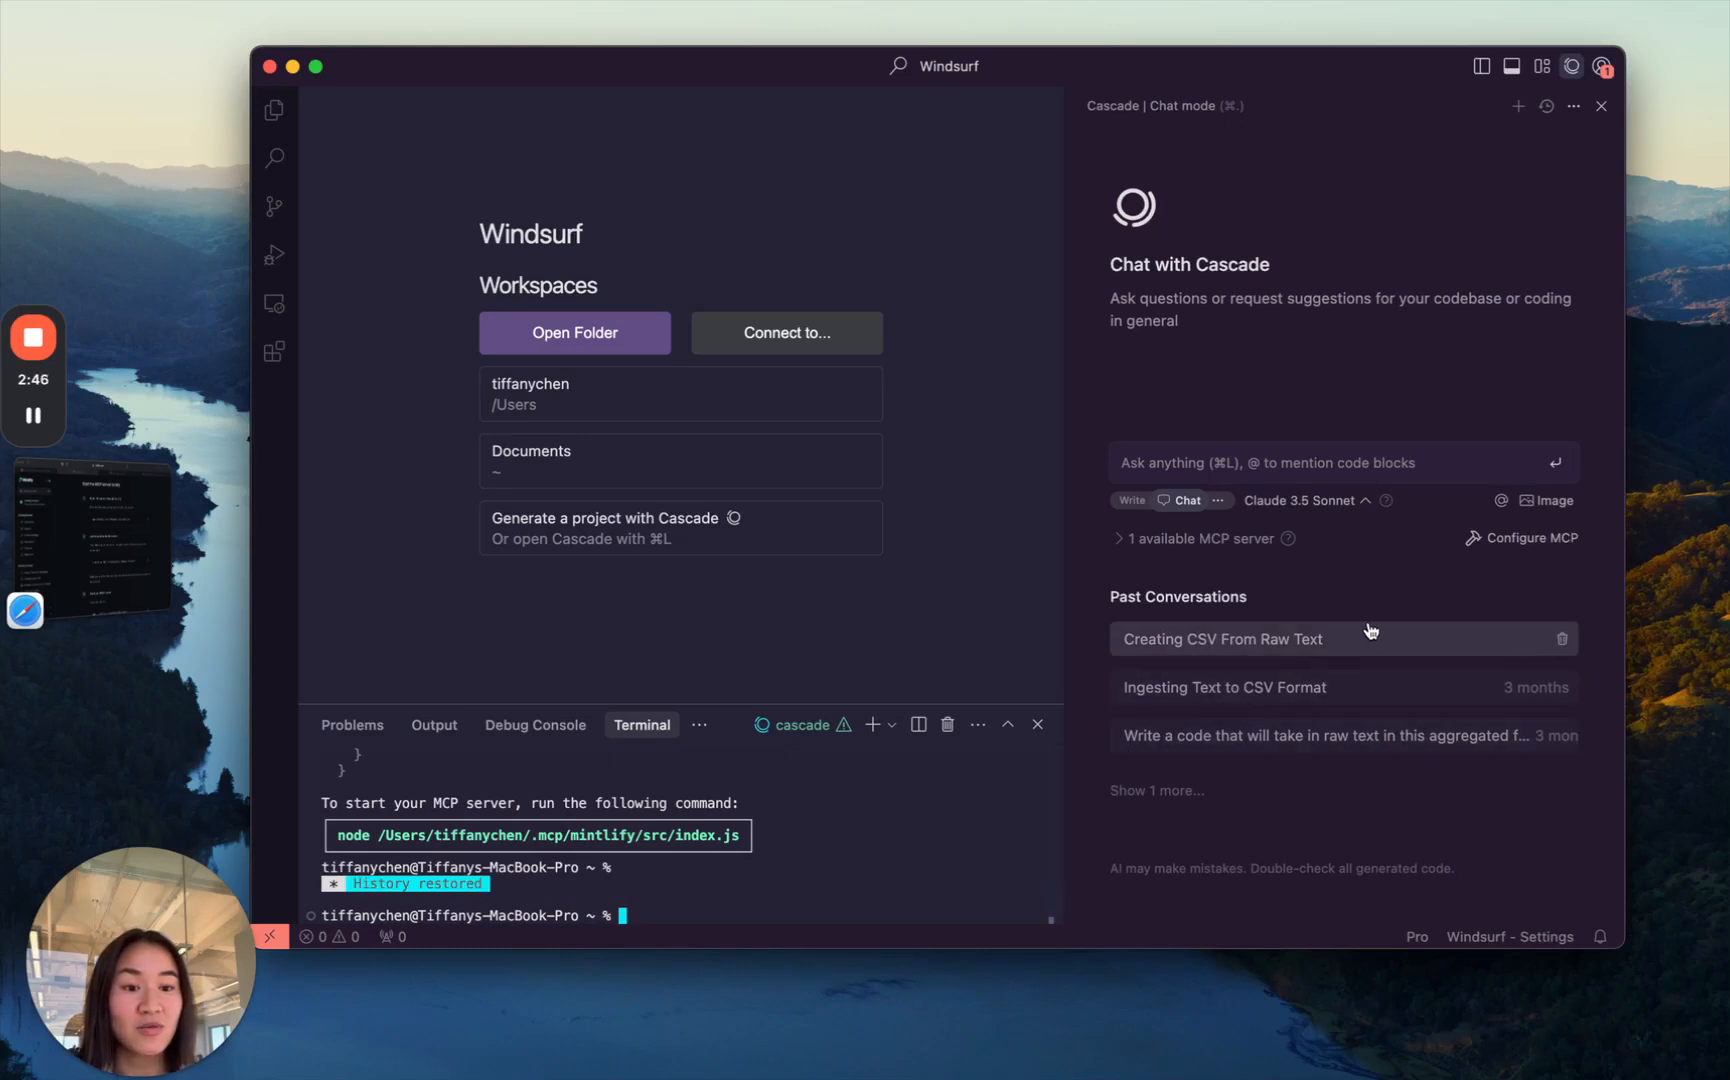
{"action": "left_click", "coordinate": [1532, 538]}
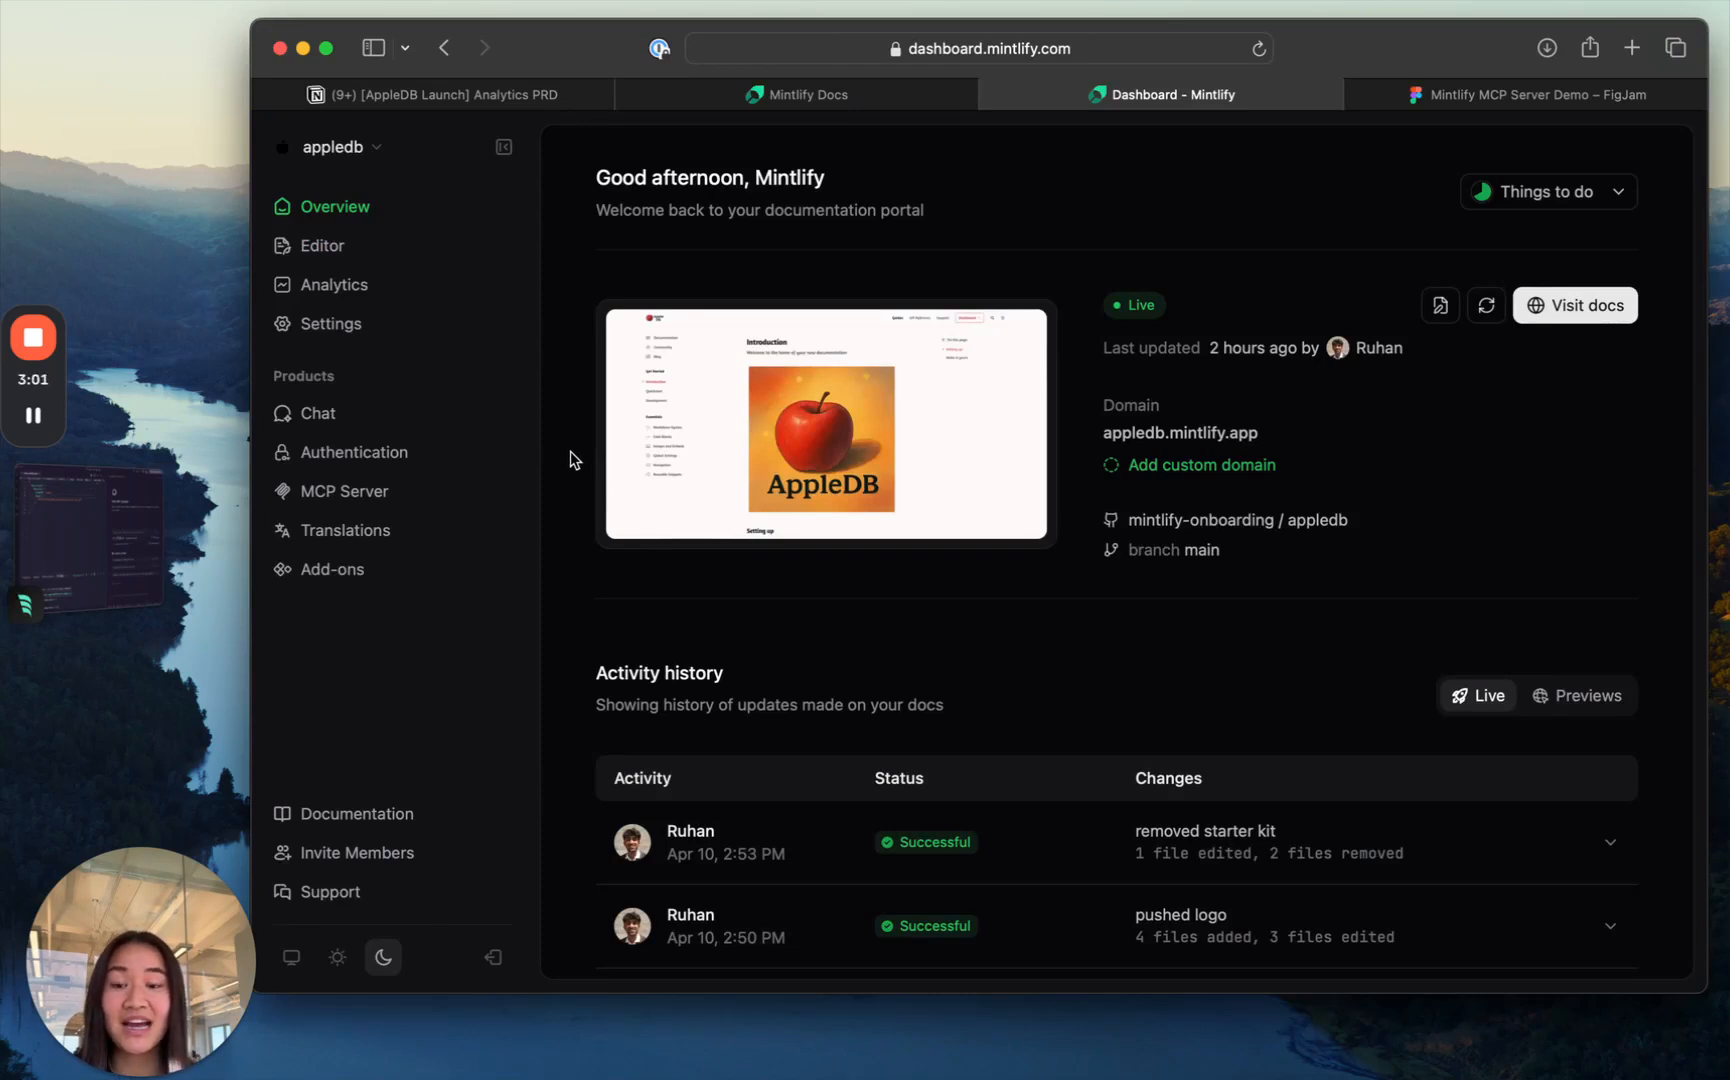
{"action": "mouse_move", "coordinate": [504, 596]}
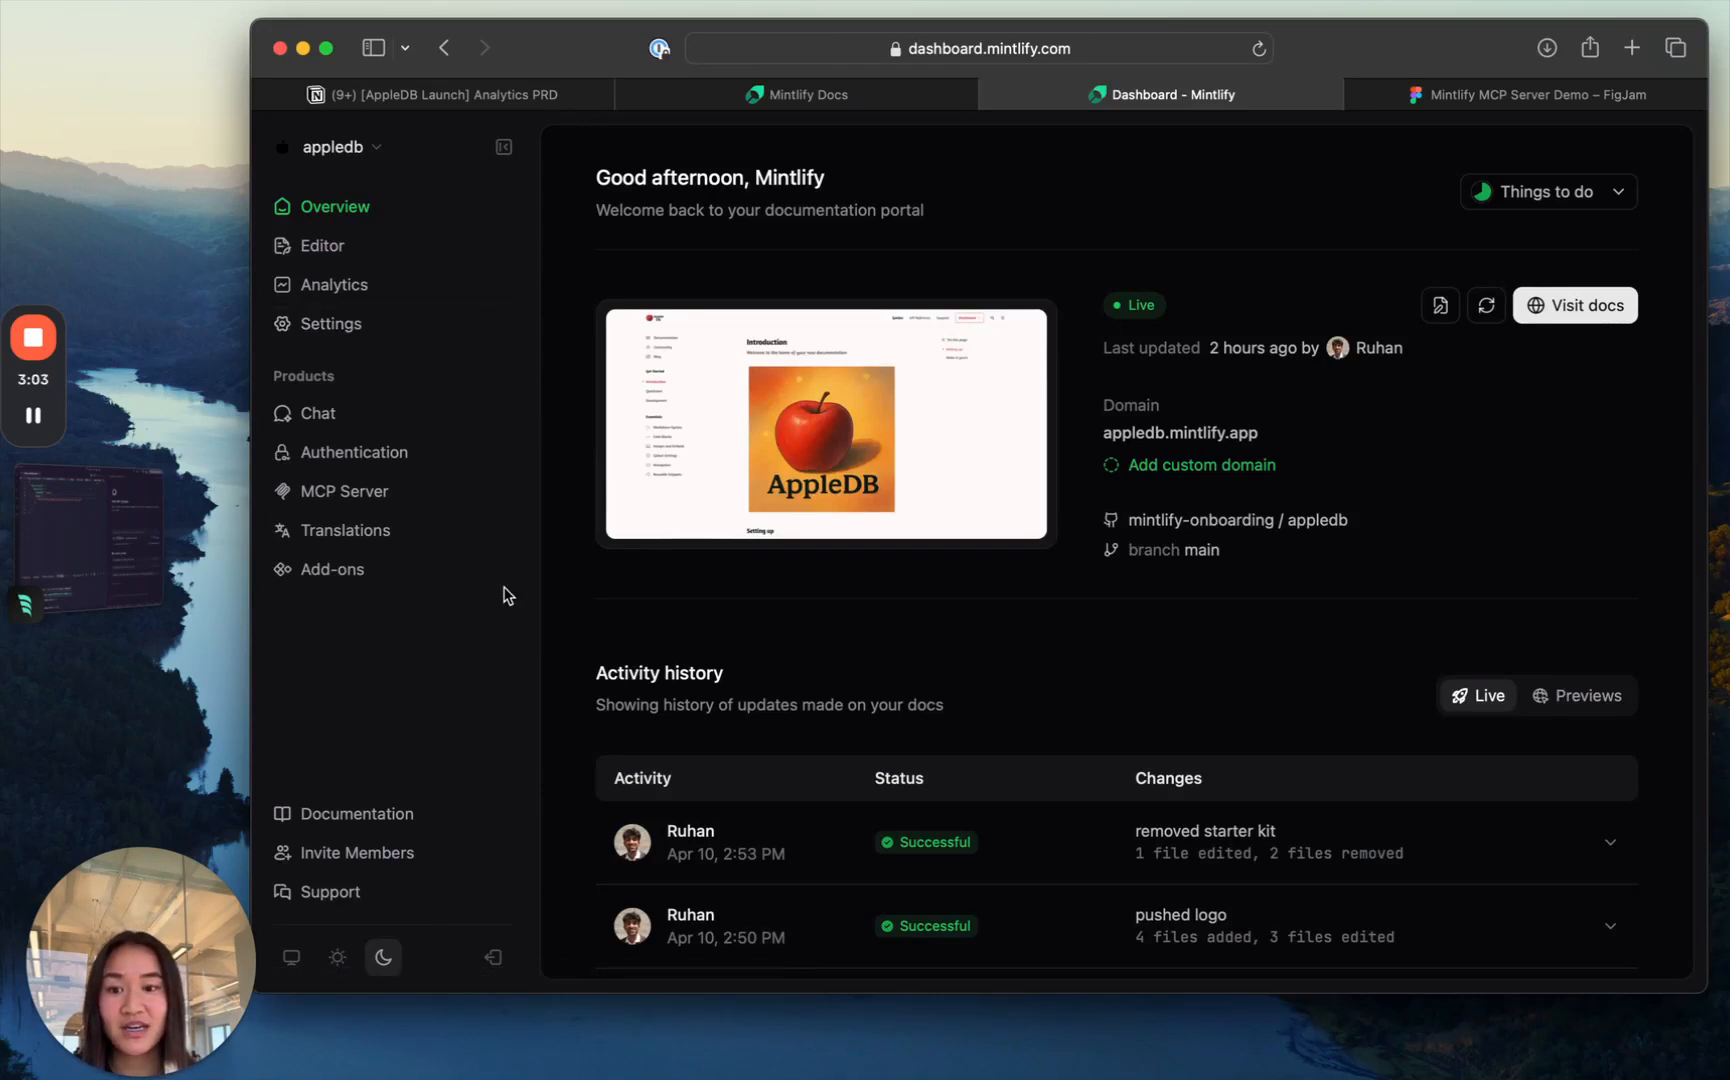
- Copy the appledb MCP server installation command from the dashboard's MCP Server page
{"action": "left_click", "coordinate": [344, 490]}
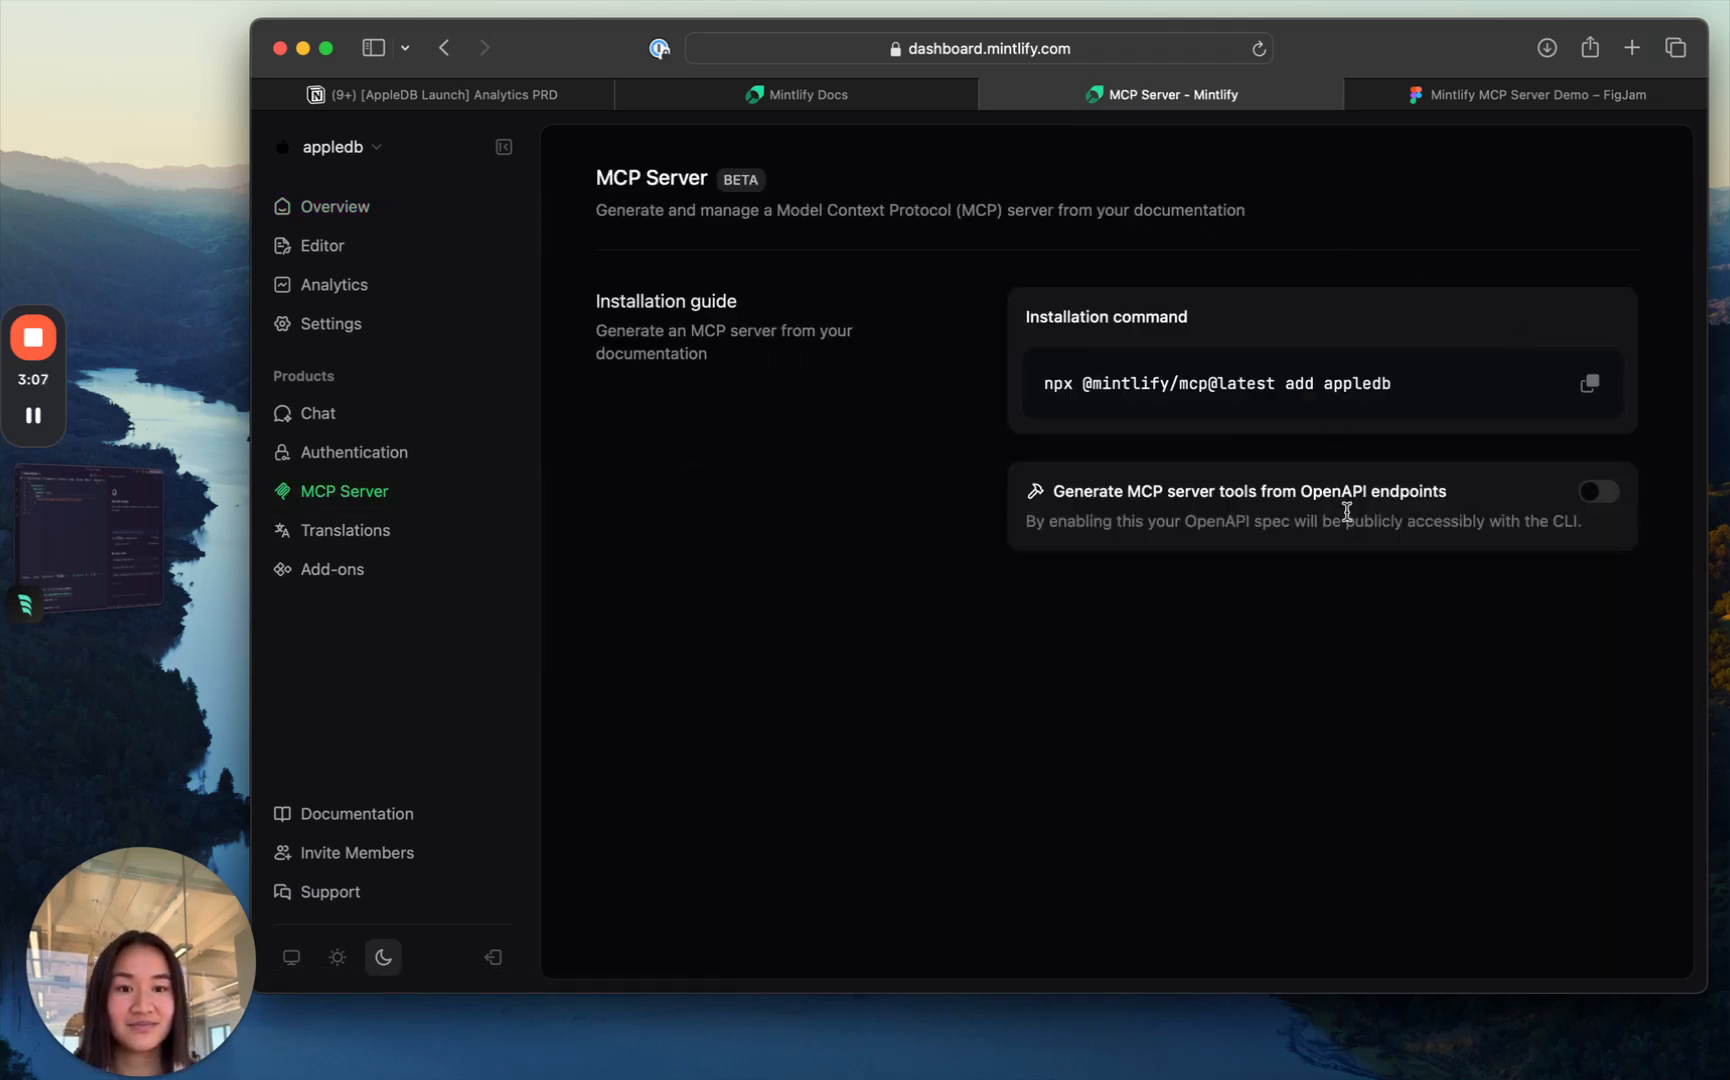
{"action": "left_click", "coordinate": [1590, 384]}
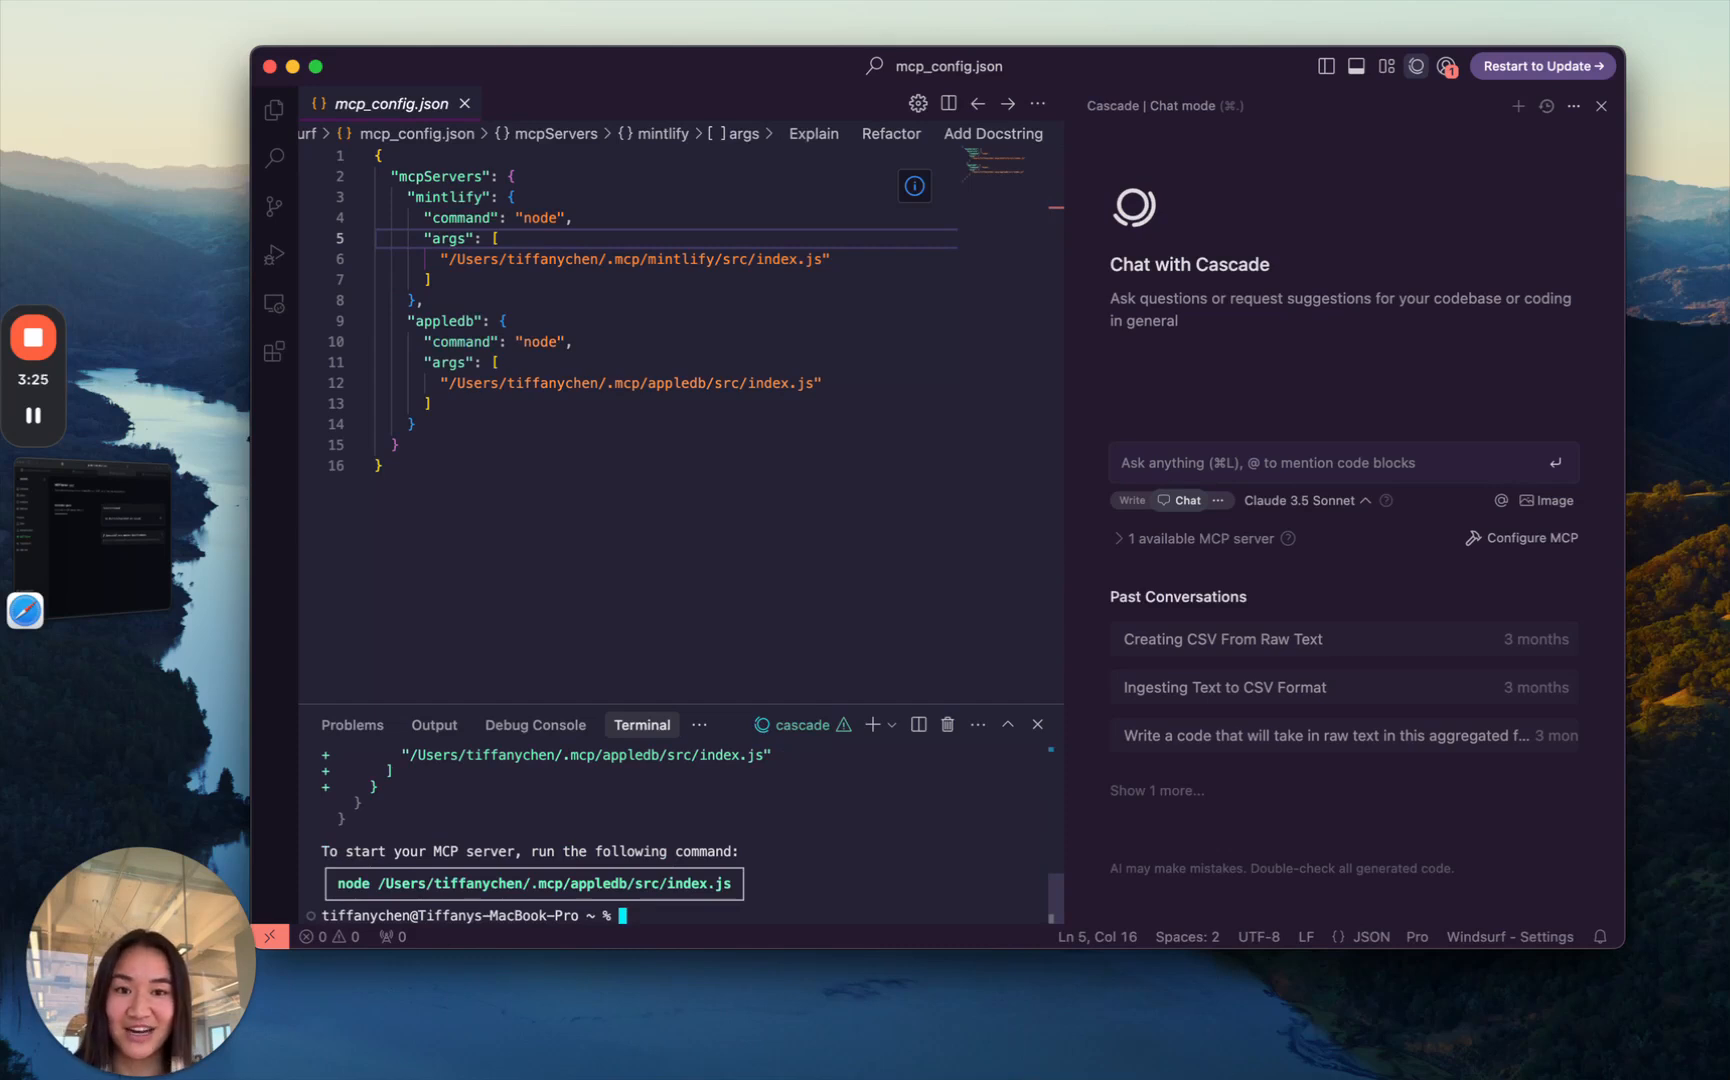
- Expand Cascade's MCP list showing appledb with 1 tool and mintlify with 5 tools
{"action": "left_click", "coordinate": [1200, 538]}
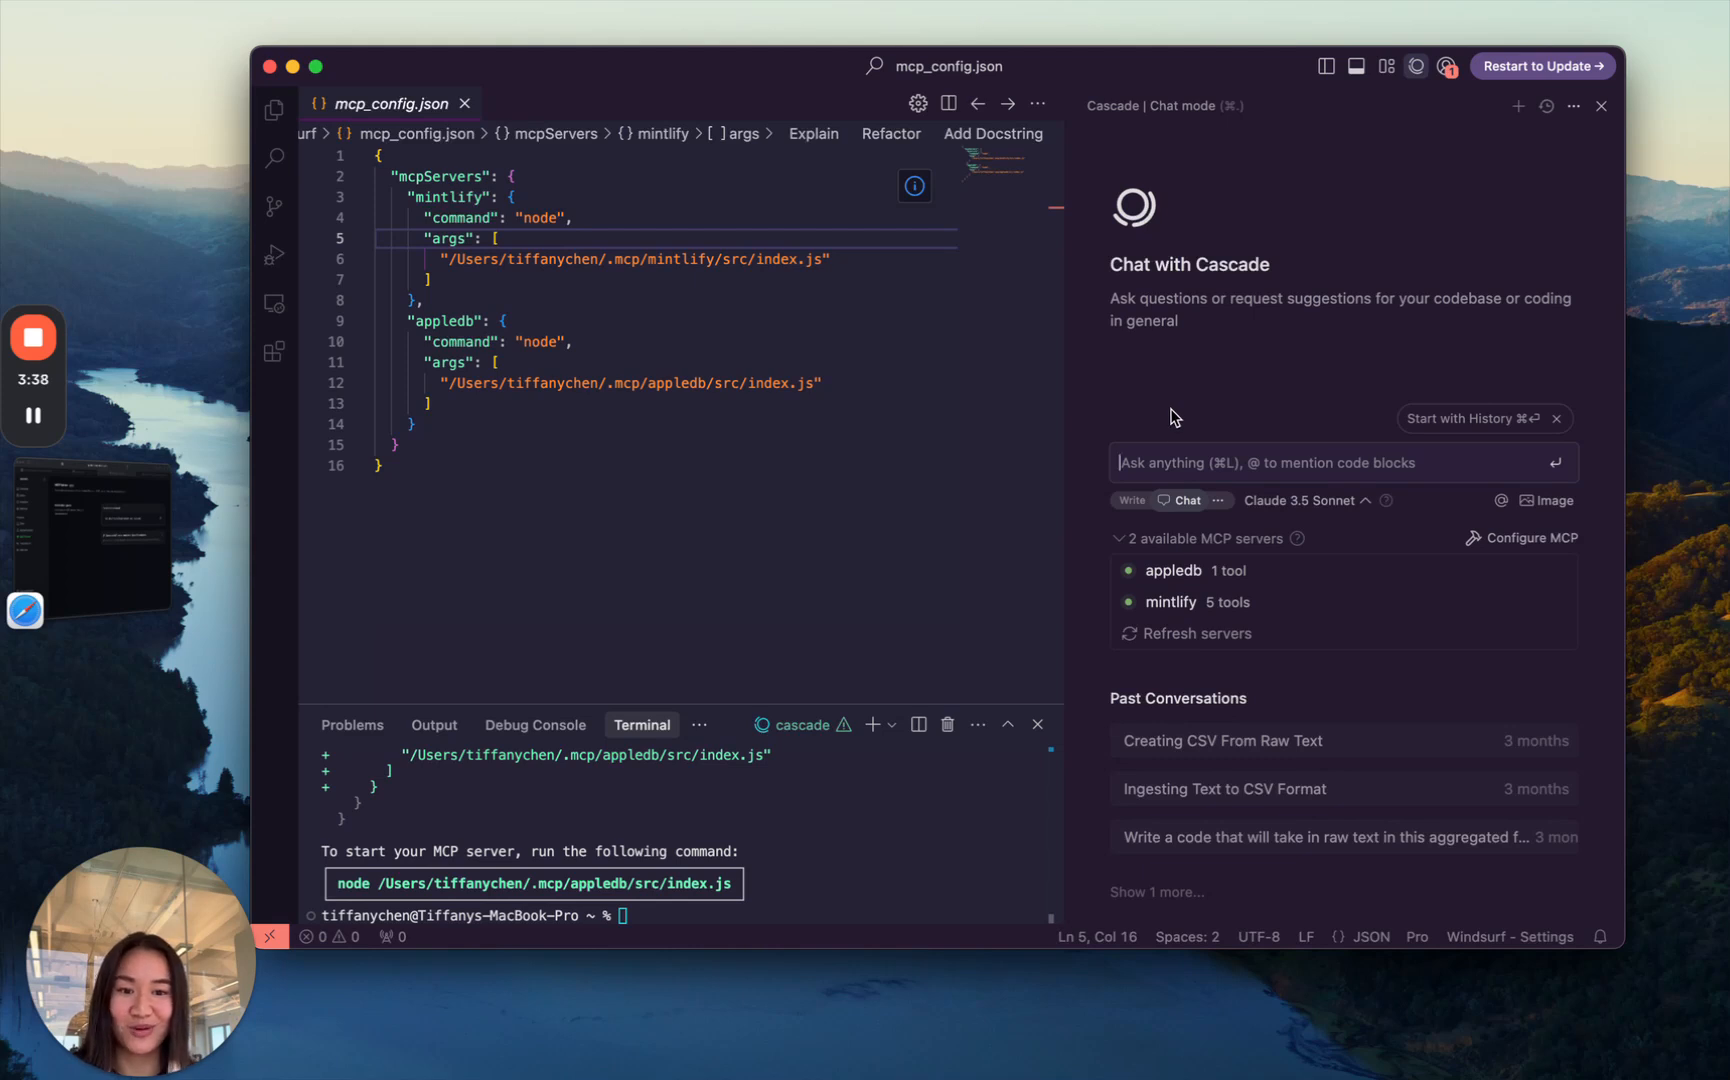
- Ask Cascade to write a help doc about the feature based on the PRD in Apple's style
{"action": "type", "text": "Write a help doc about this feature based on this PRD, in the style and tone of AppleDB docs"}
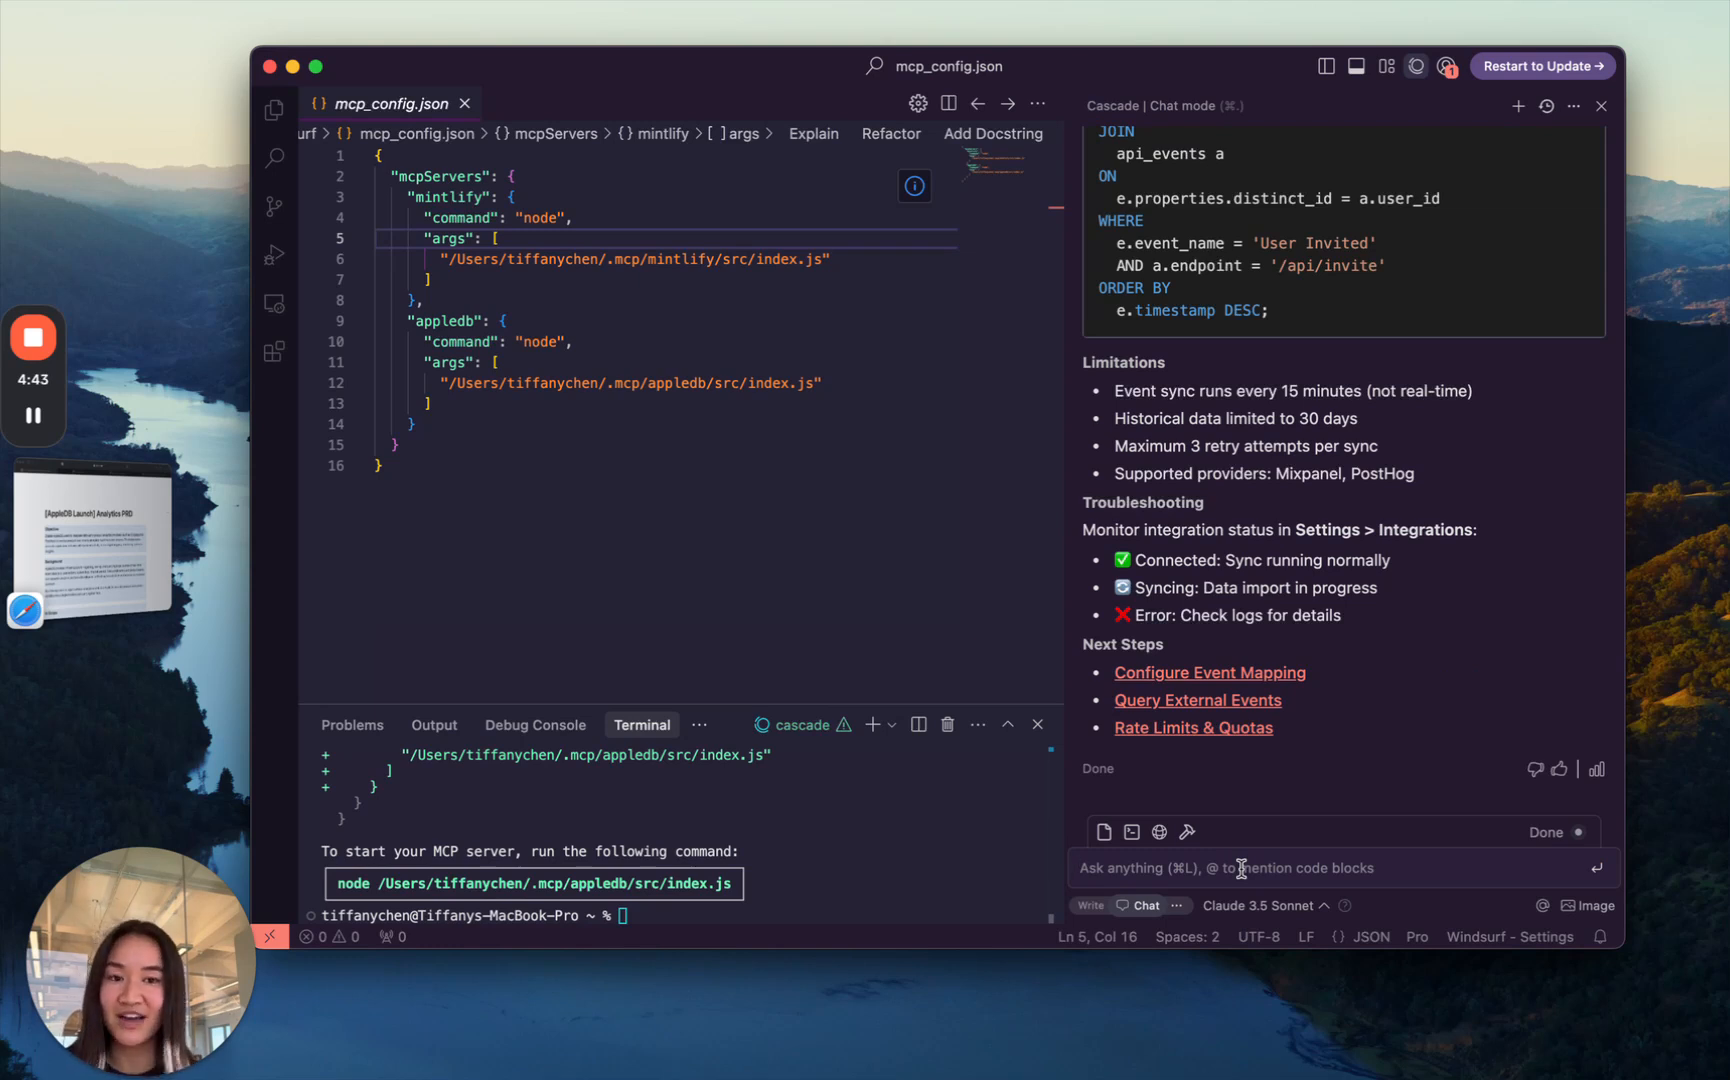
- Ask Cascade to rewrite the doc in markdown with Mintlify components and review the MDX output
{"action": "type", "text": "Write this in markdown using Mintlify components like anchors or anything else that makes sense"}
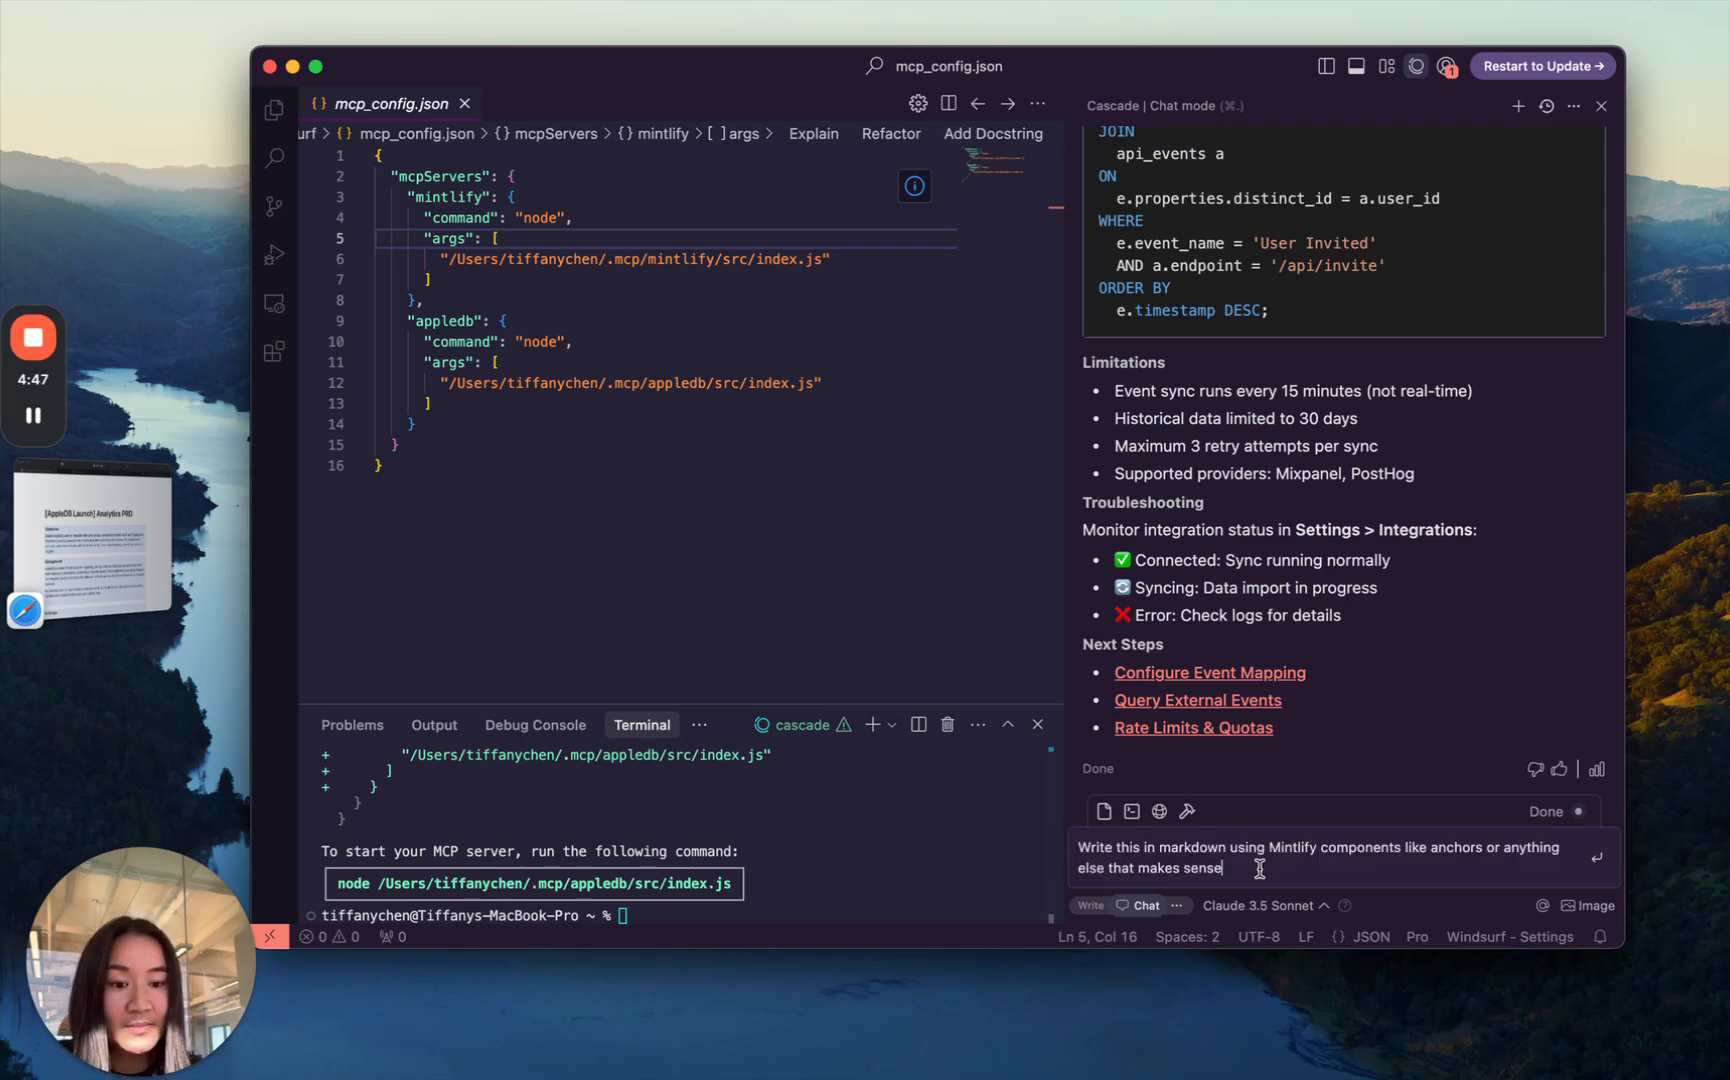
{"action": "key", "text": "Return"}
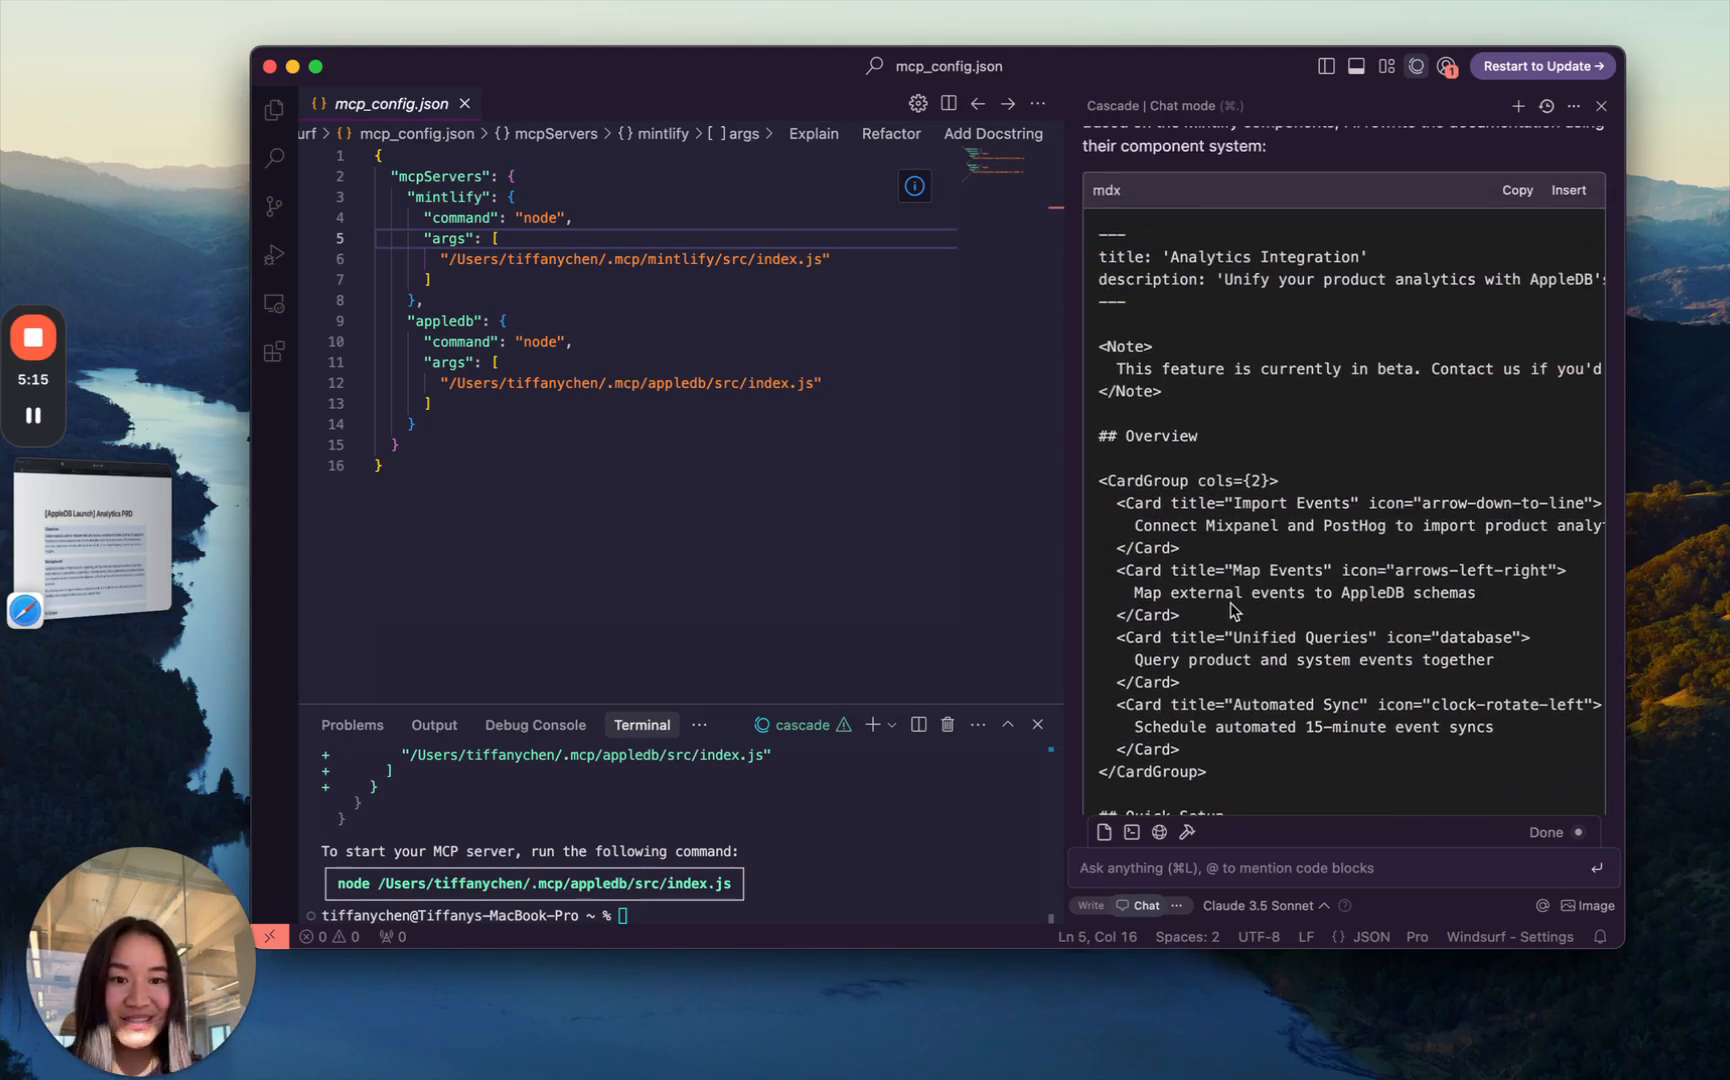
{"action": "scroll", "scroll_direction": "down", "scroll_amount": 3}
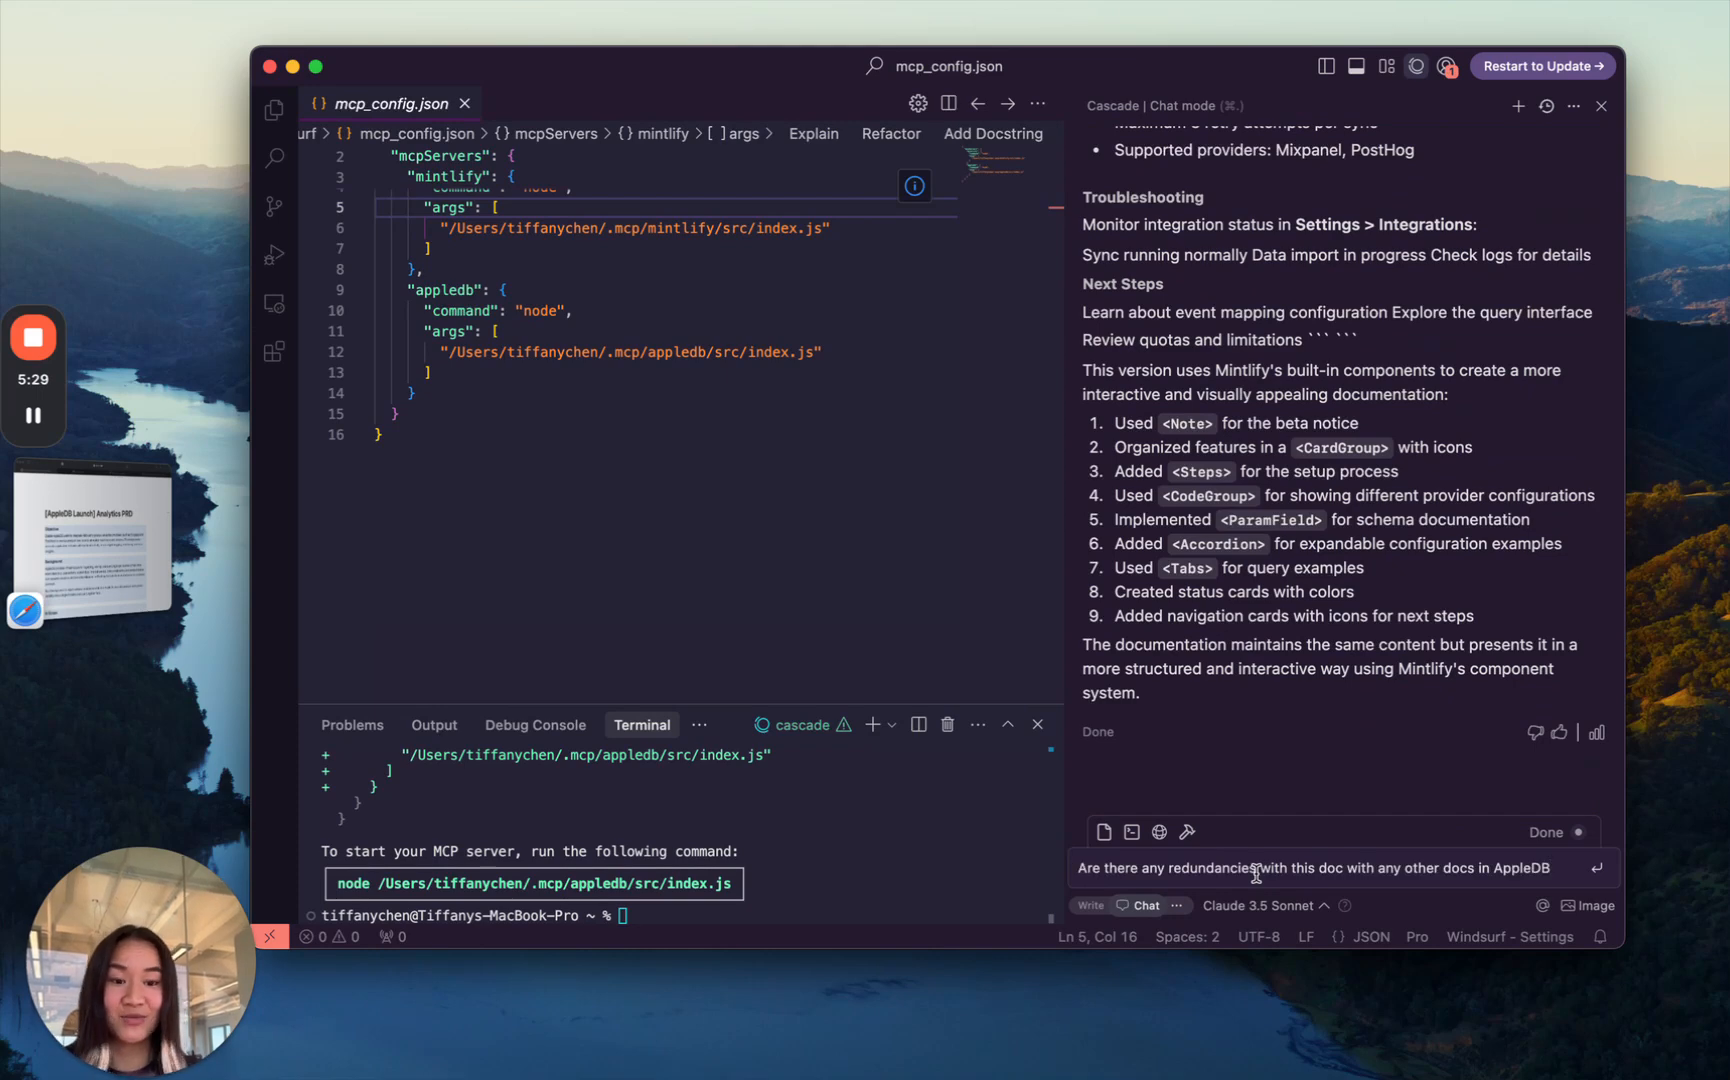
- Send the redundancy question about existing AppleDB docs and read Cascade's findings
{"action": "key", "text": "enter"}
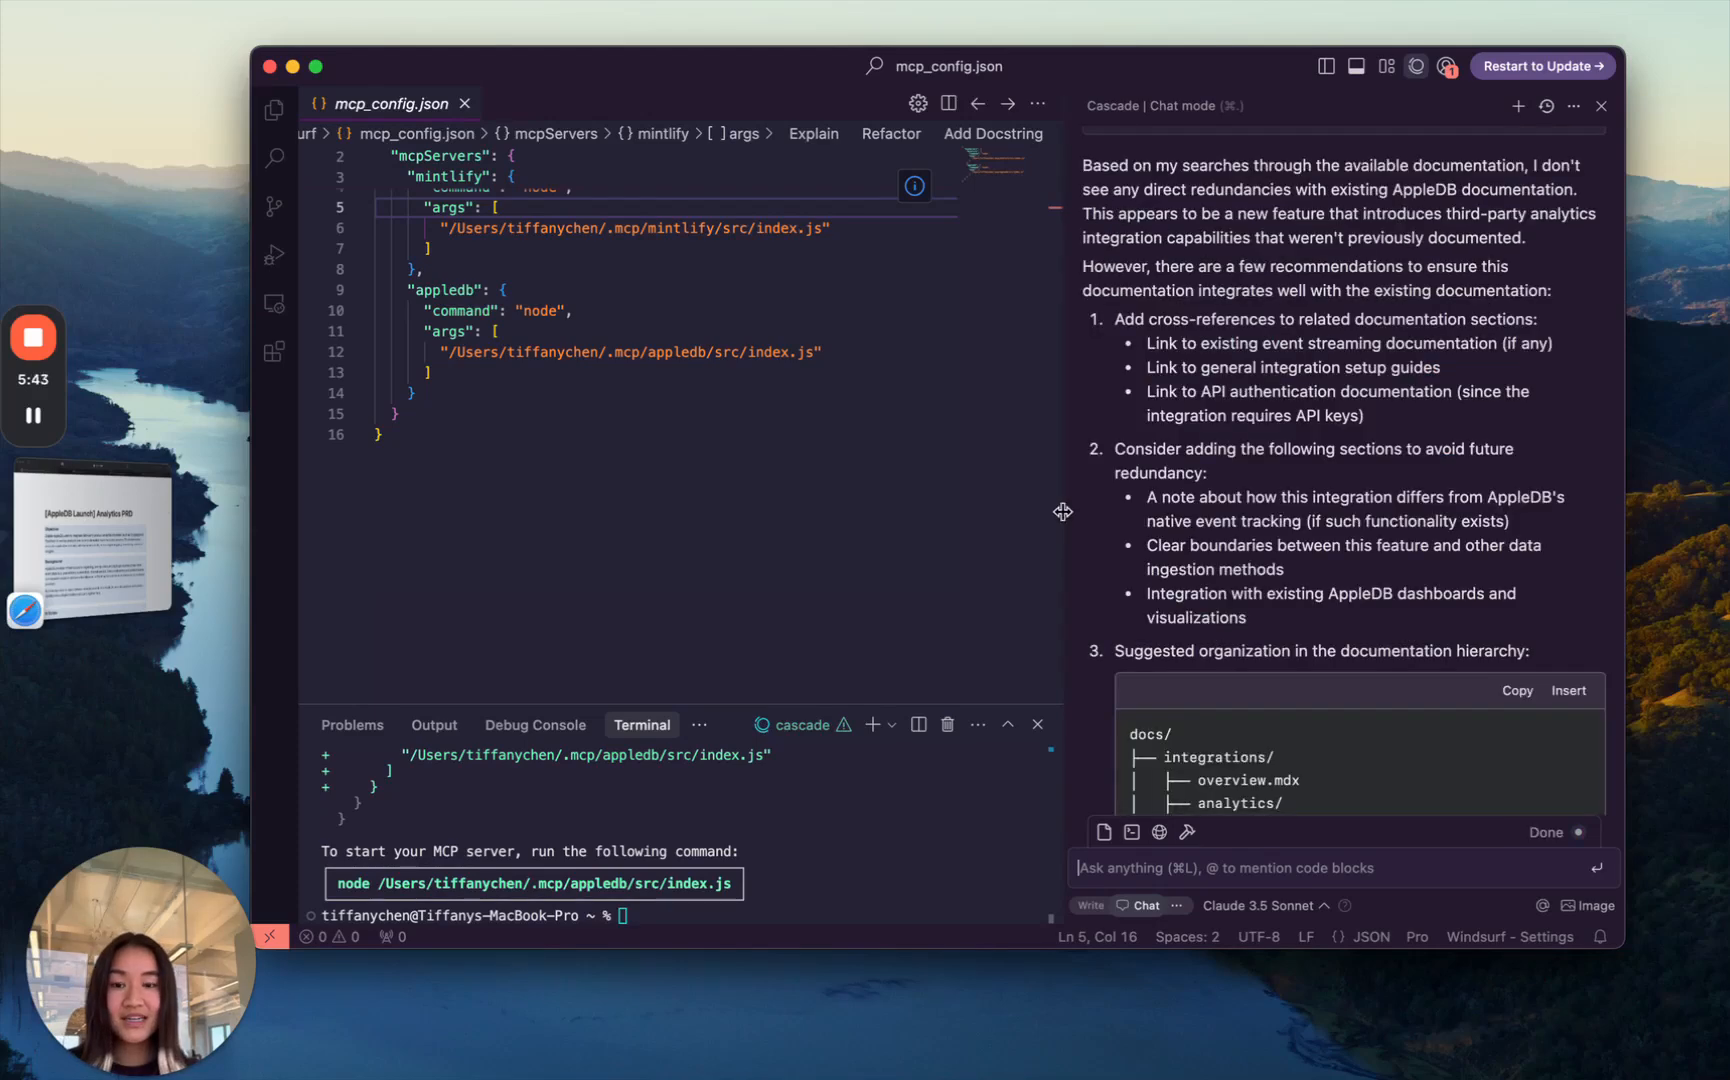
{"action": "mouse_move", "coordinate": [1190, 492]}
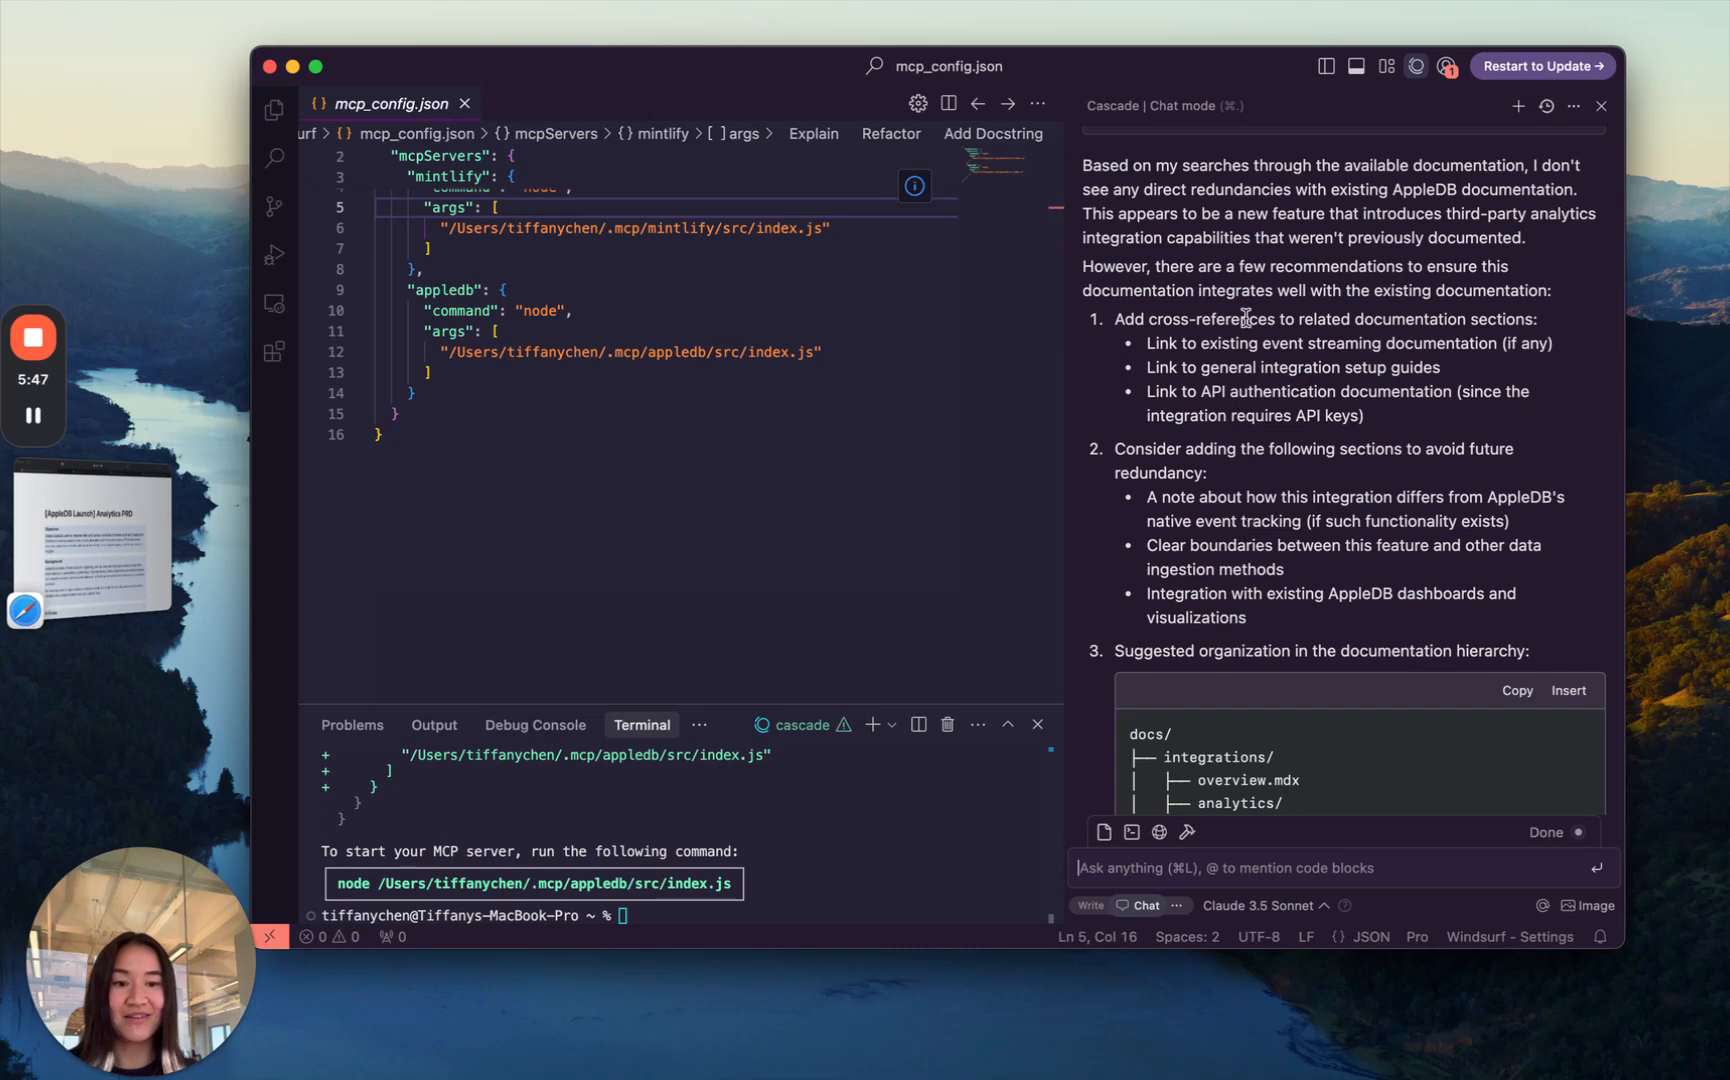
{"action": "mouse_move", "coordinate": [1448, 586]}
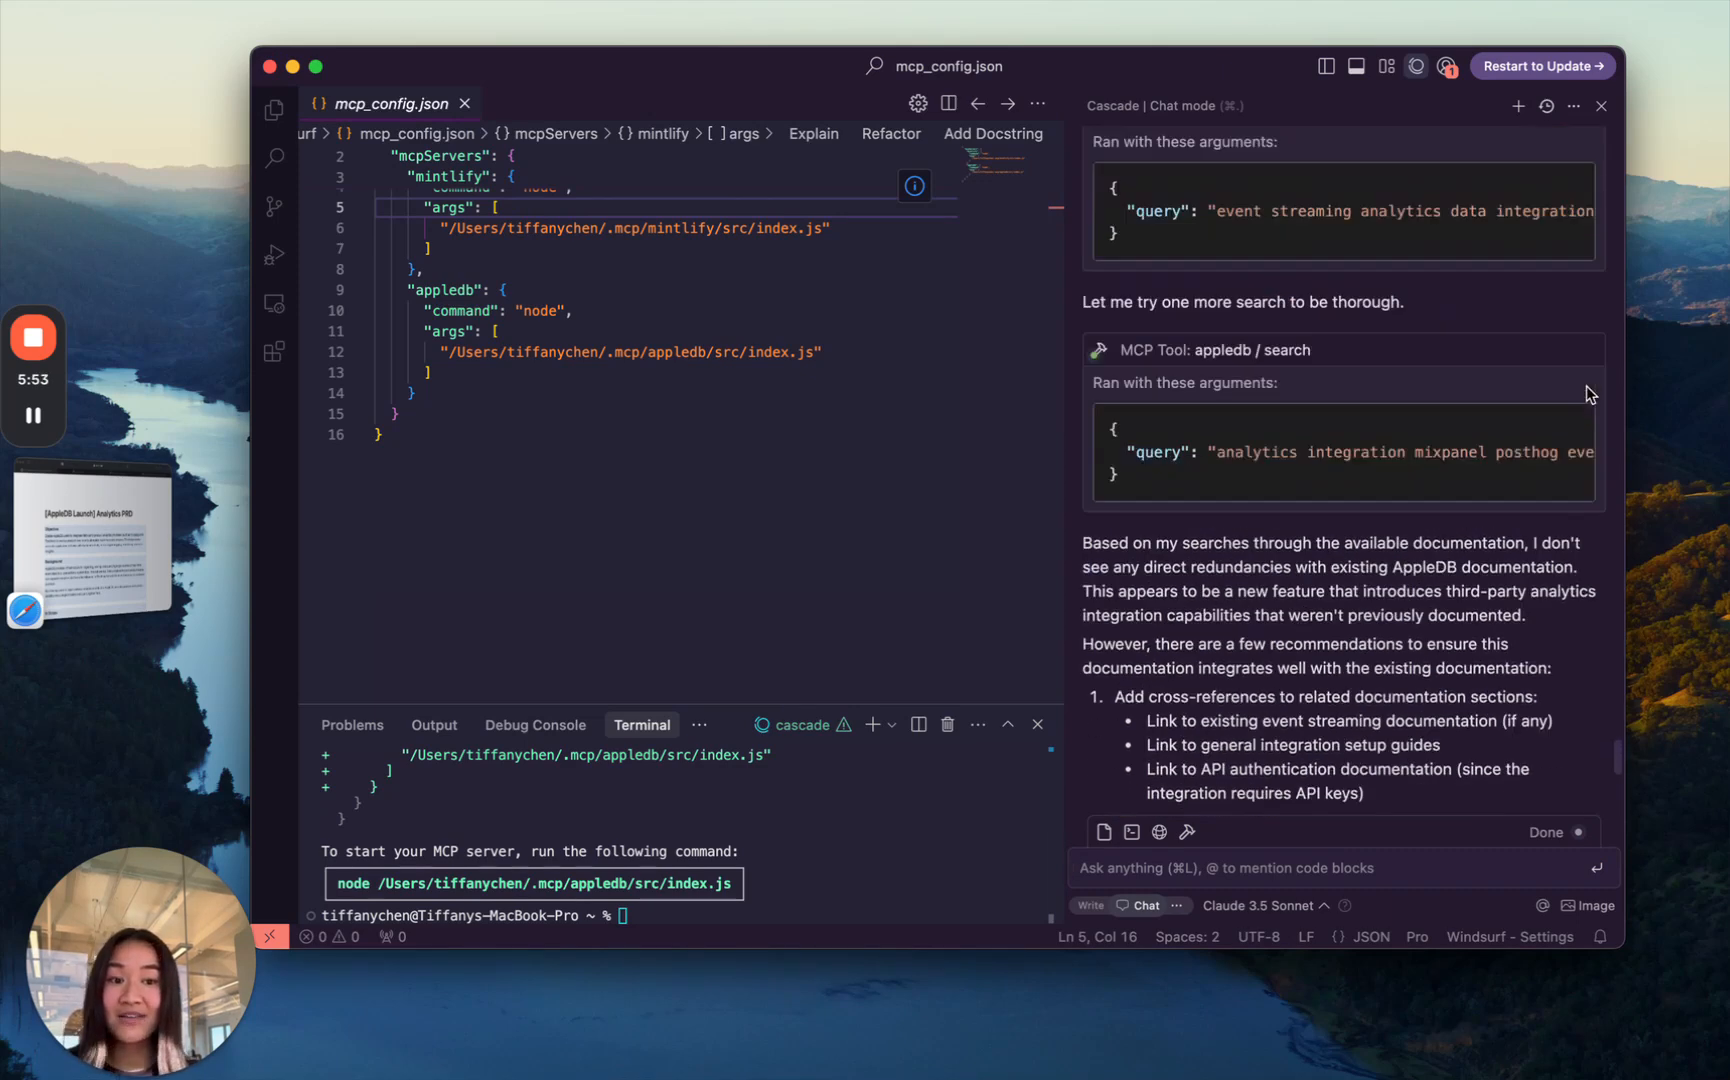
{"action": "scroll", "scroll_direction": "down", "scroll_amount": 3}
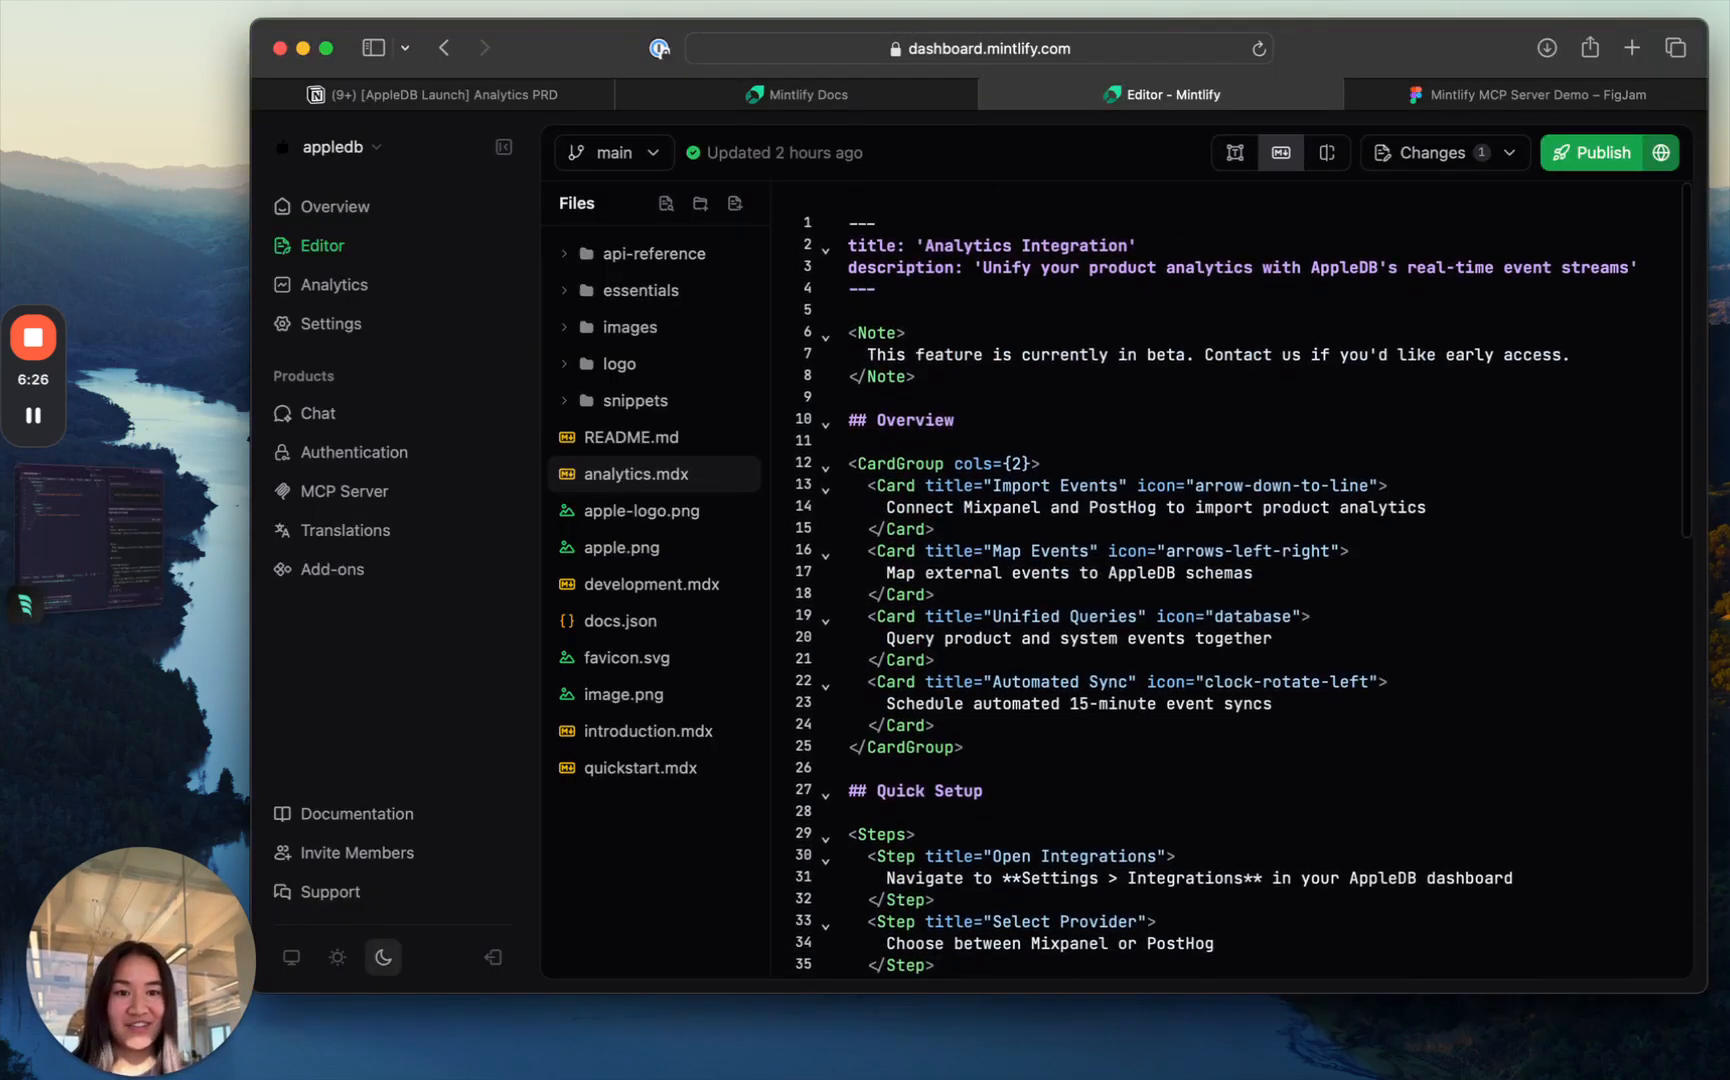
{"action": "mouse_move", "coordinate": [1246, 180]}
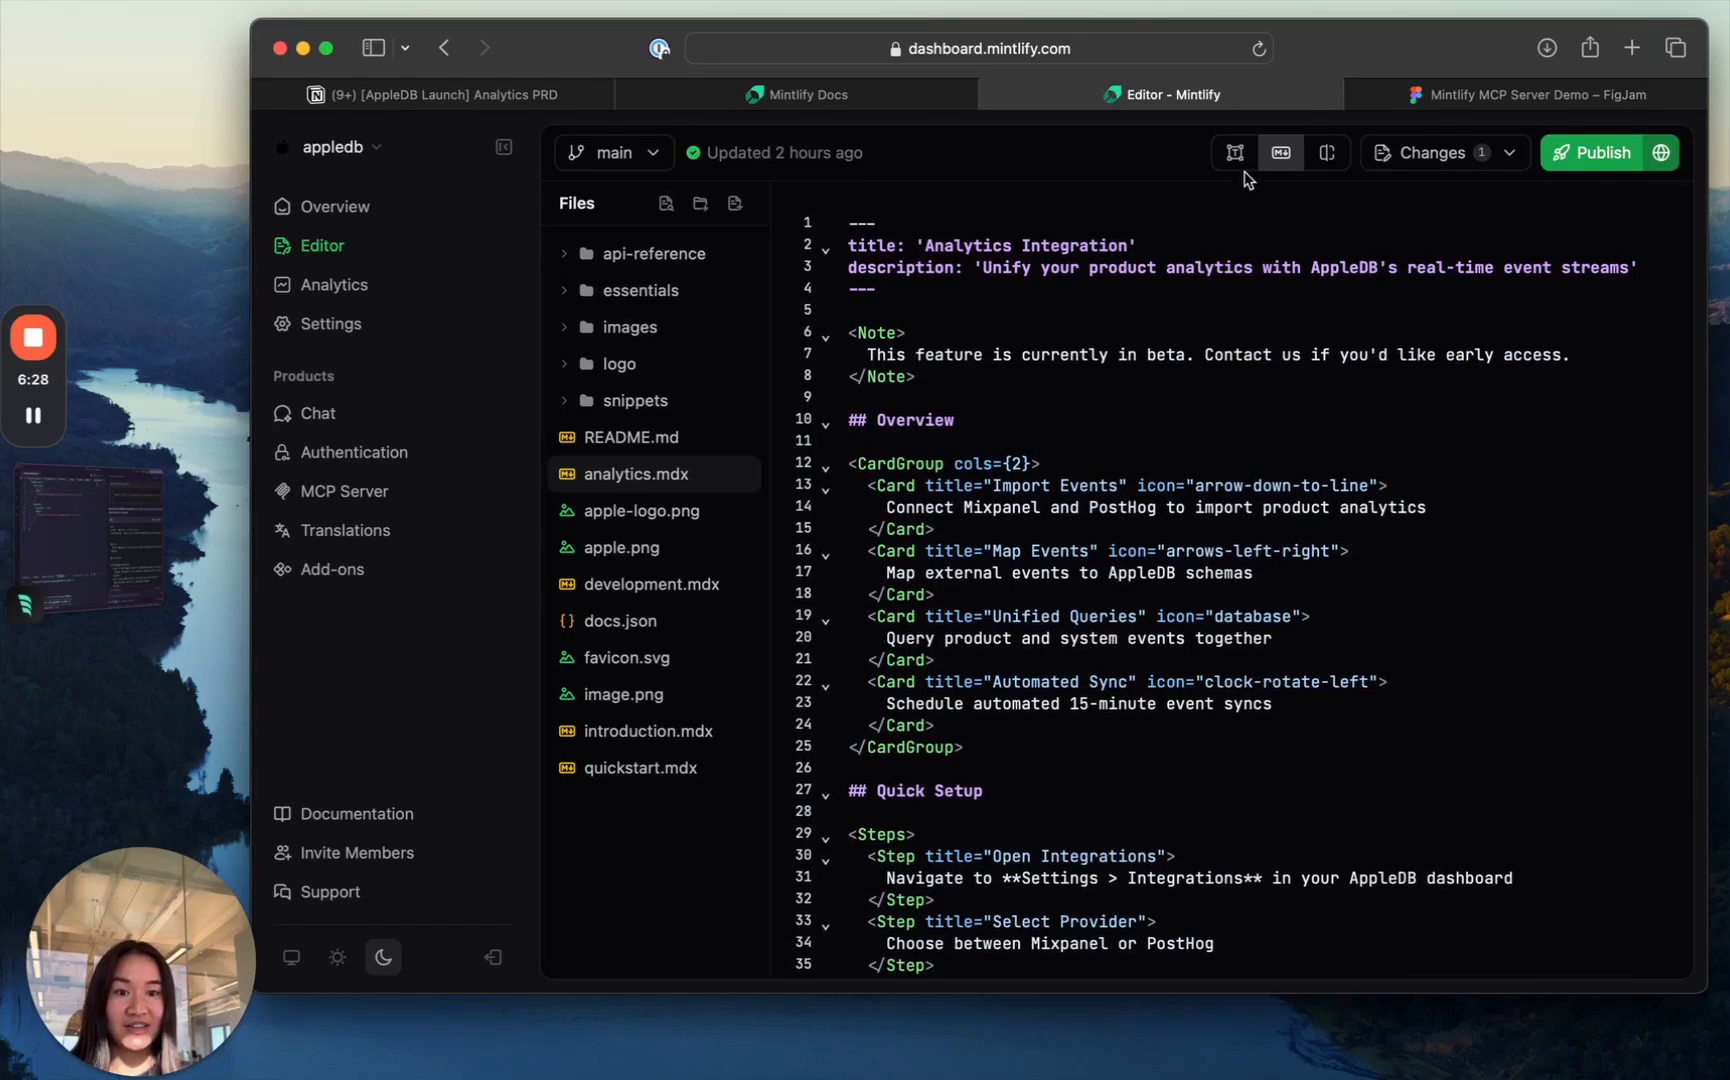
{"action": "mouse_move", "coordinate": [1234, 154]}
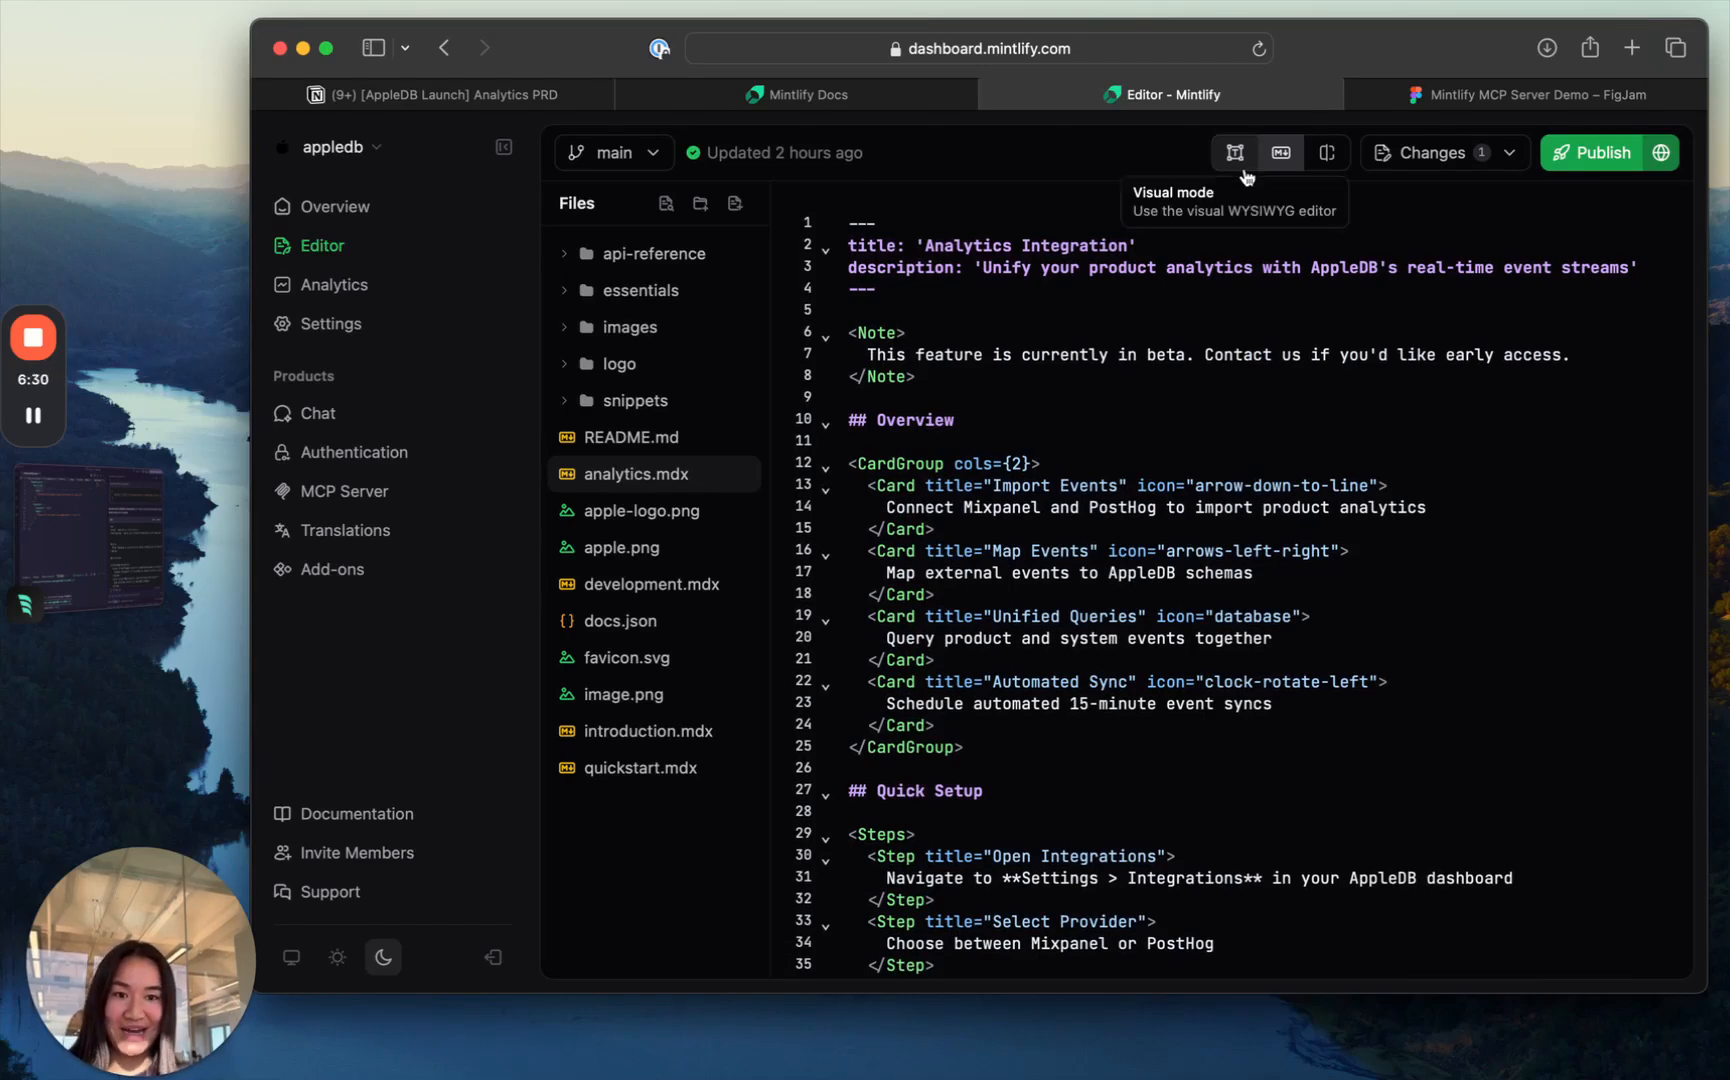
- Switch analytics.mdx to Visual mode showing the beta note and Overview cards rendered
{"action": "left_click", "coordinate": [1232, 152]}
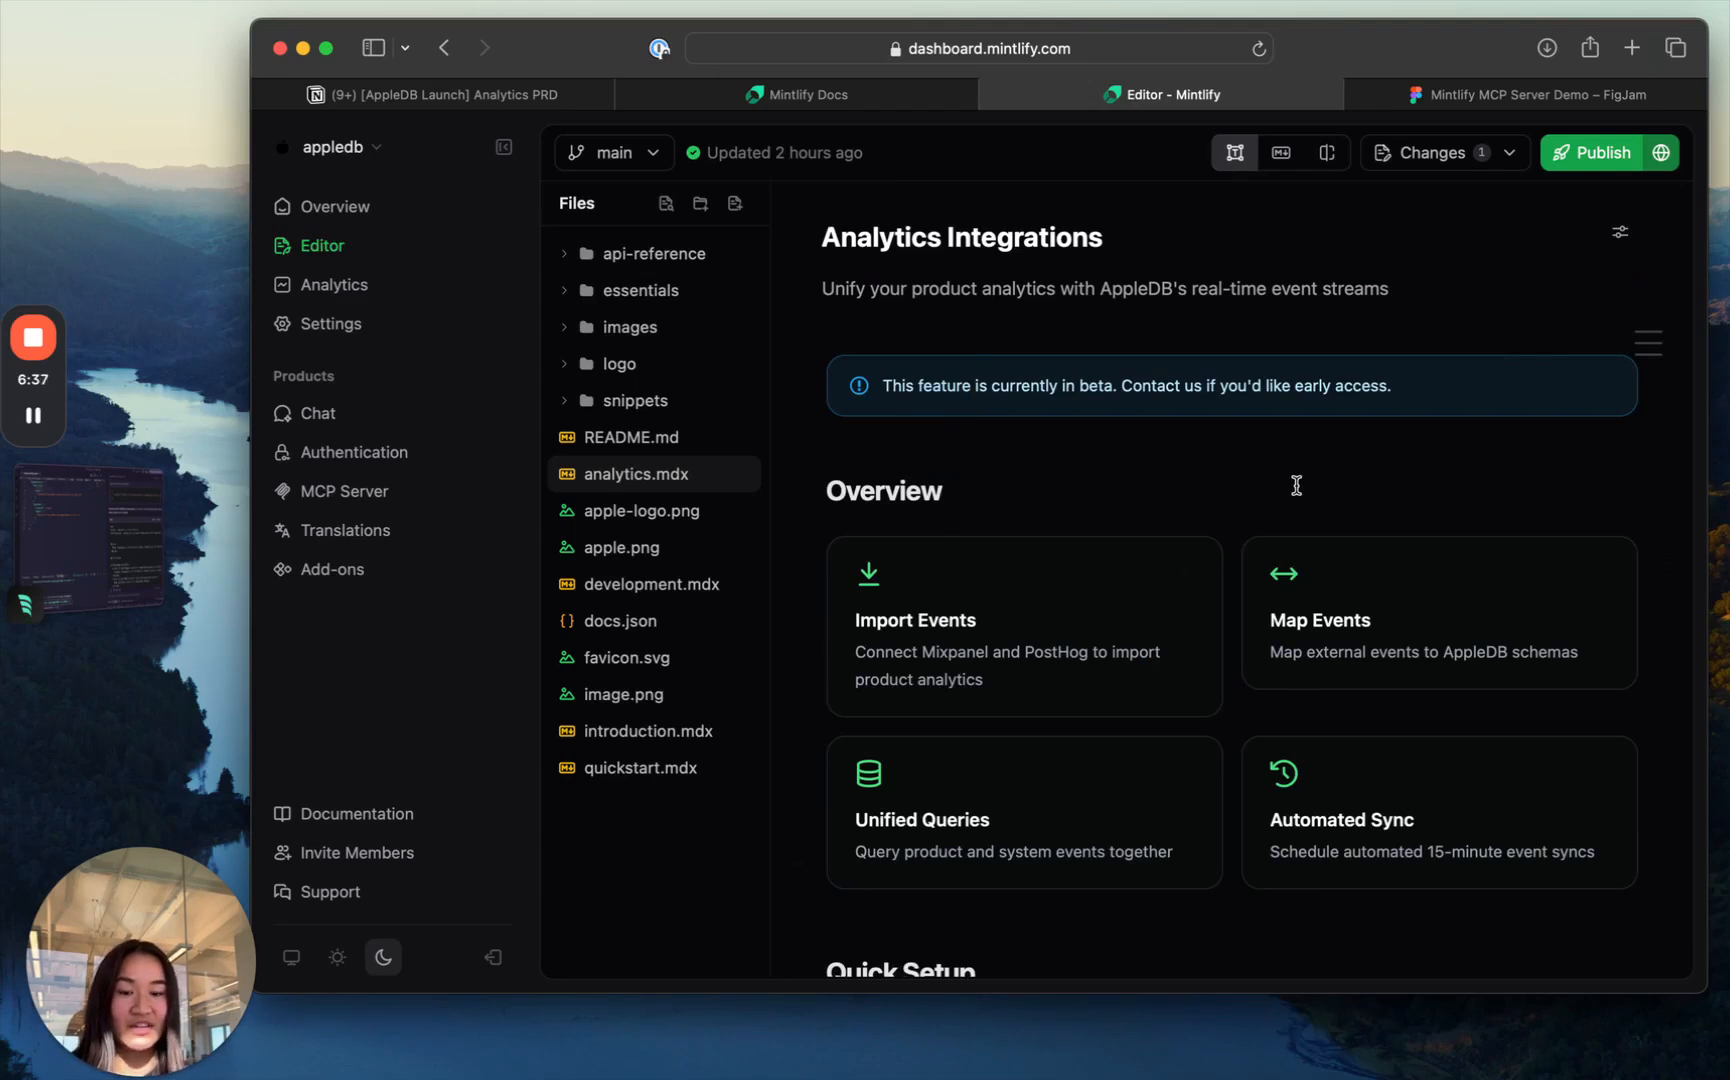